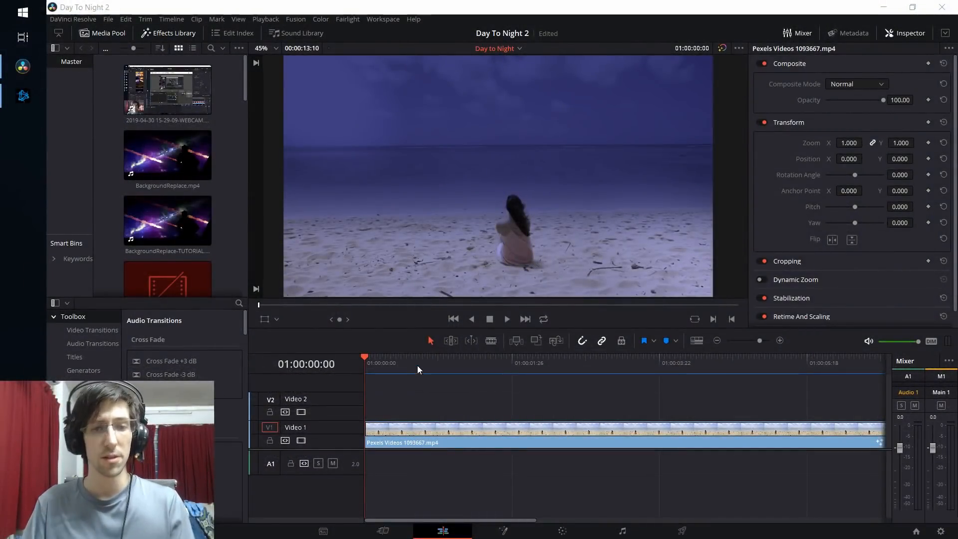
Create and open the 'Day to Night Tutorial' timeline and place the daytime beach clip on Video 1.
{"action": "left_click", "coordinate": [417, 356]}
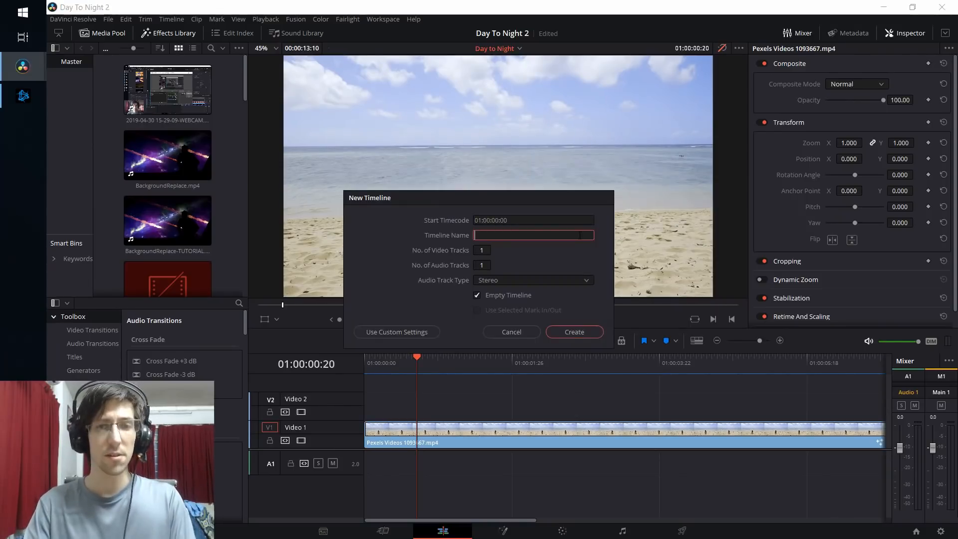
{"action": "left_click", "coordinate": [511, 332]}
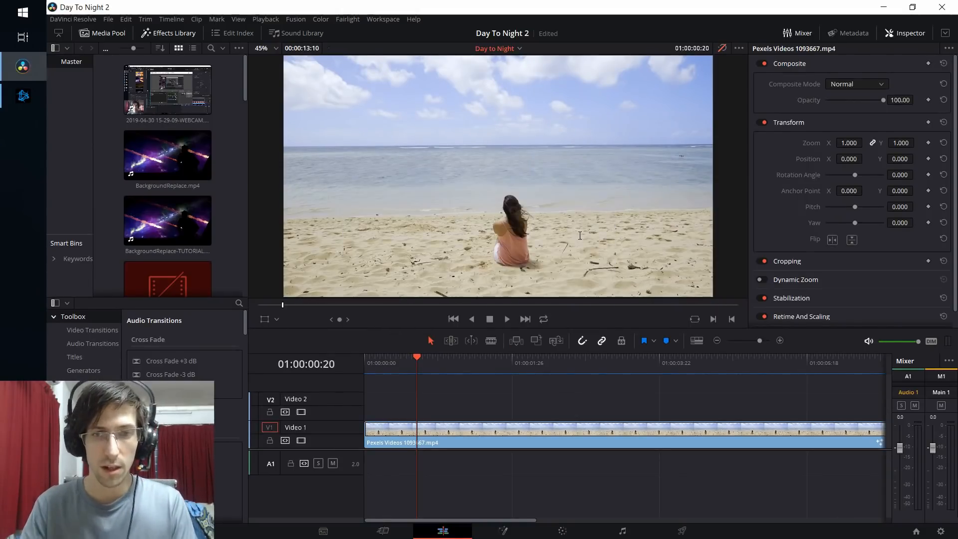
{"action": "double_click", "coordinate": [166, 237]}
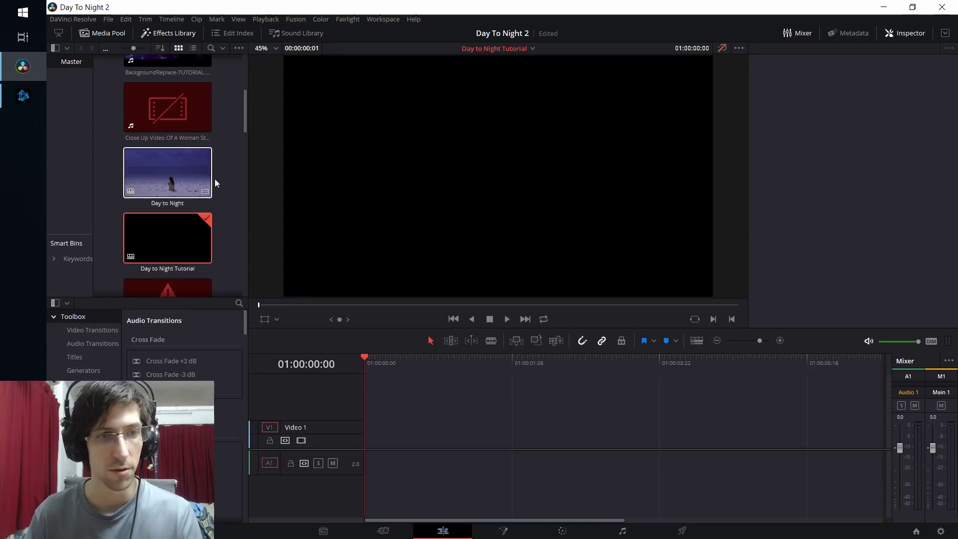
{"action": "scroll", "scroll_direction": "down", "scroll_amount": 3}
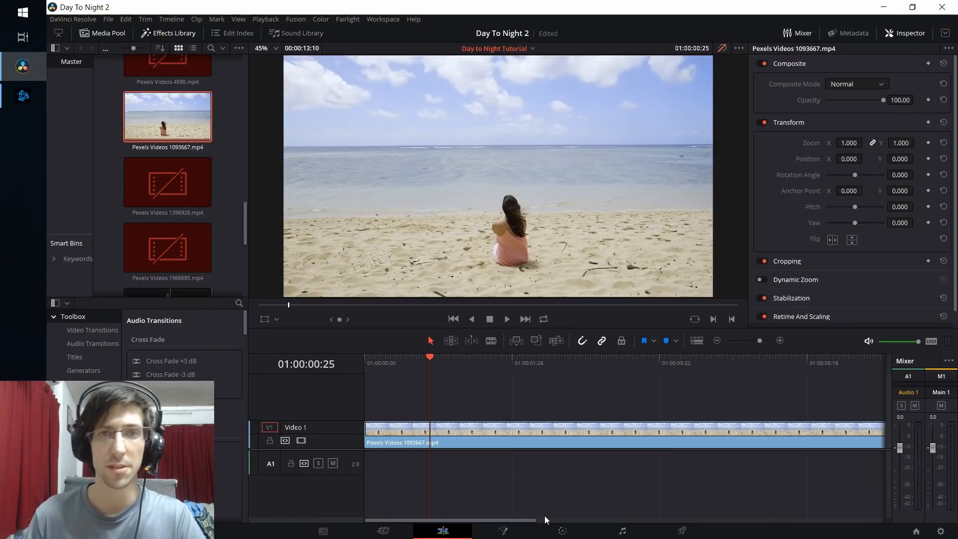
{"action": "mouse_move", "coordinate": [503, 530]}
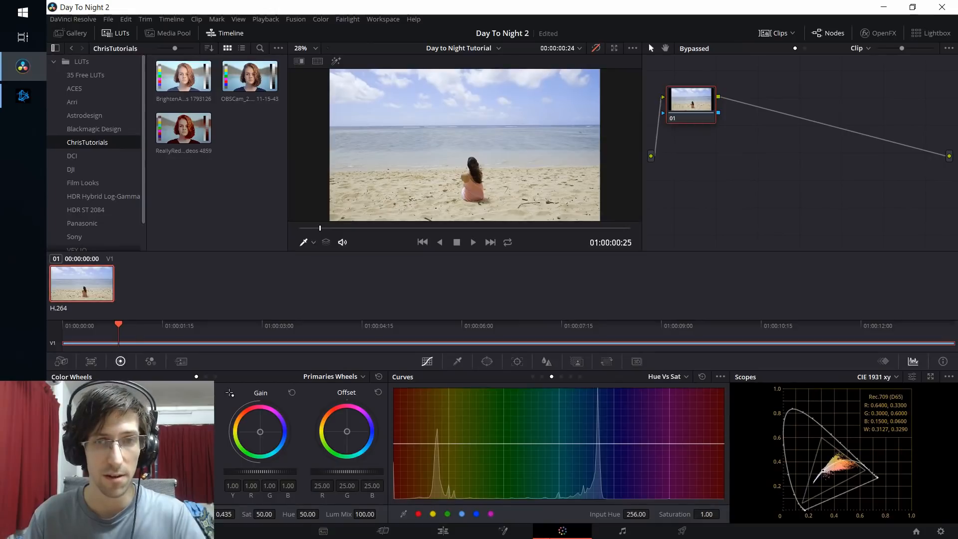
On the Color page, add a second corrector node beside node 01 and join both into a parallel mixer.
{"action": "left_click", "coordinate": [487, 361]}
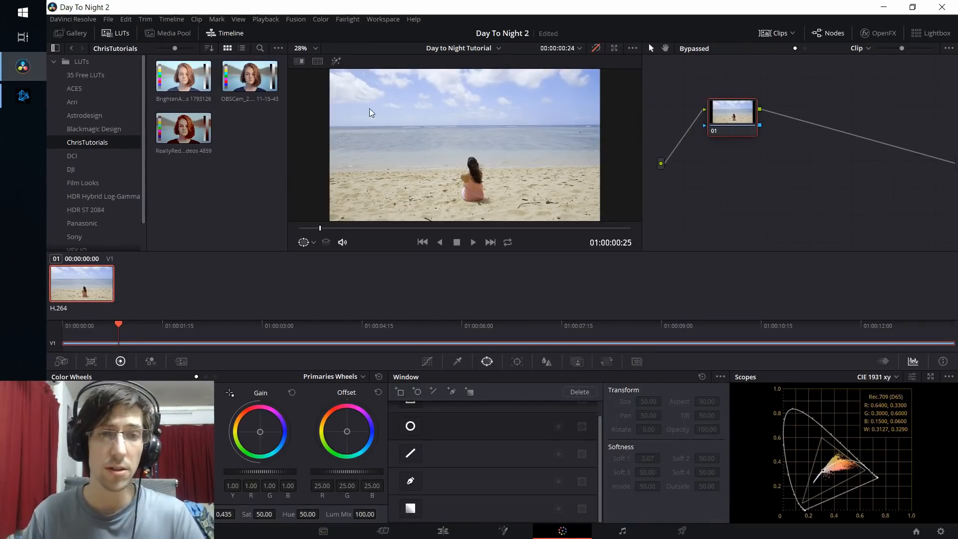
{"action": "mouse_move", "coordinate": [641, 210]}
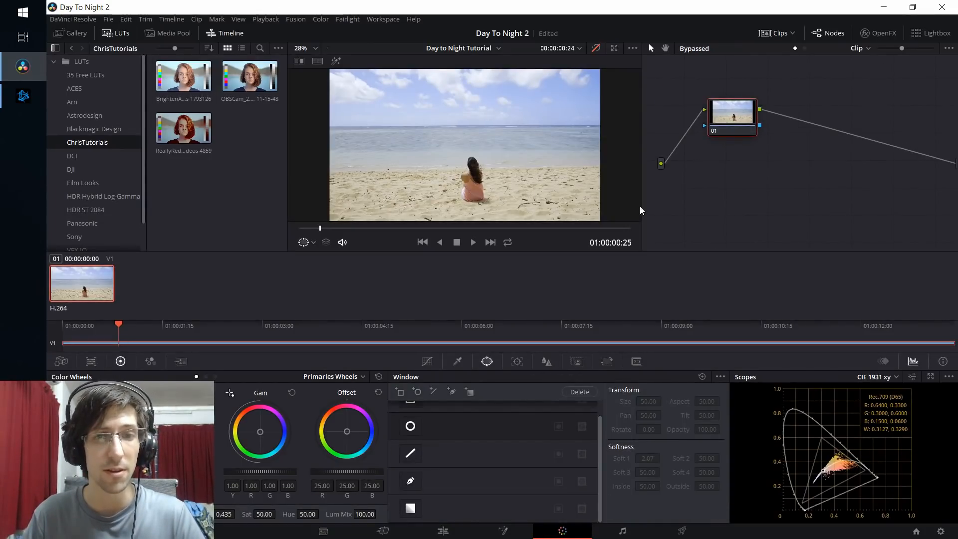
{"action": "mouse_move", "coordinate": [522, 140]}
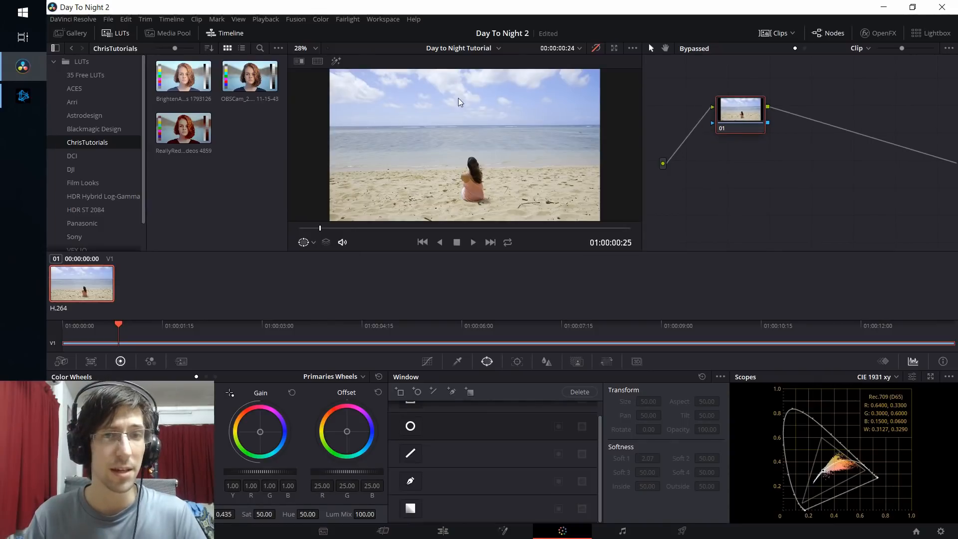
{"action": "mouse_move", "coordinate": [445, 195]}
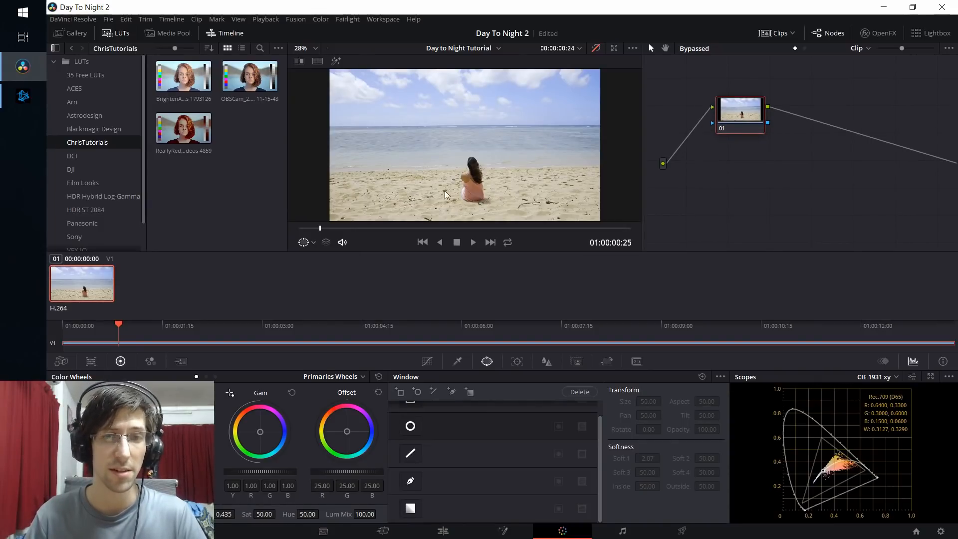
{"action": "mouse_move", "coordinate": [718, 170]}
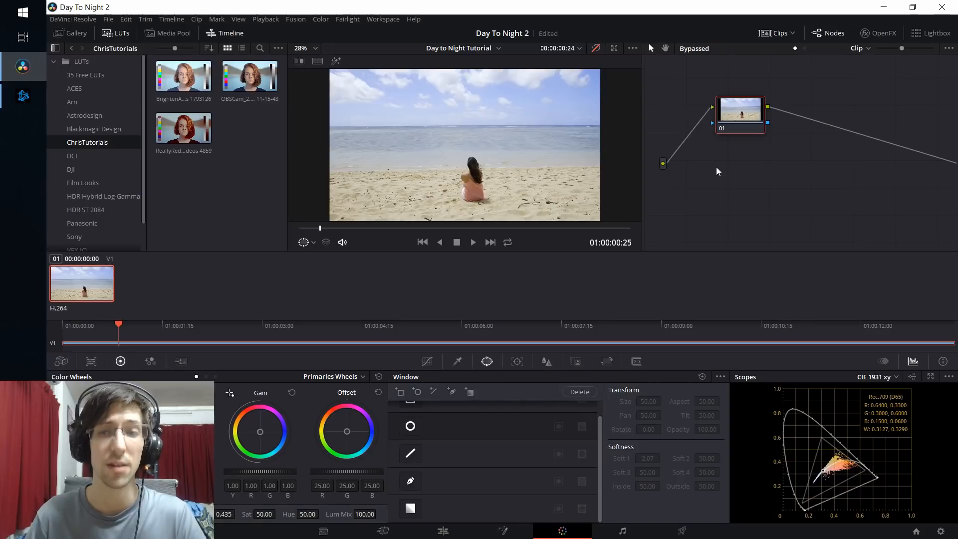
{"action": "mouse_move", "coordinate": [725, 163]}
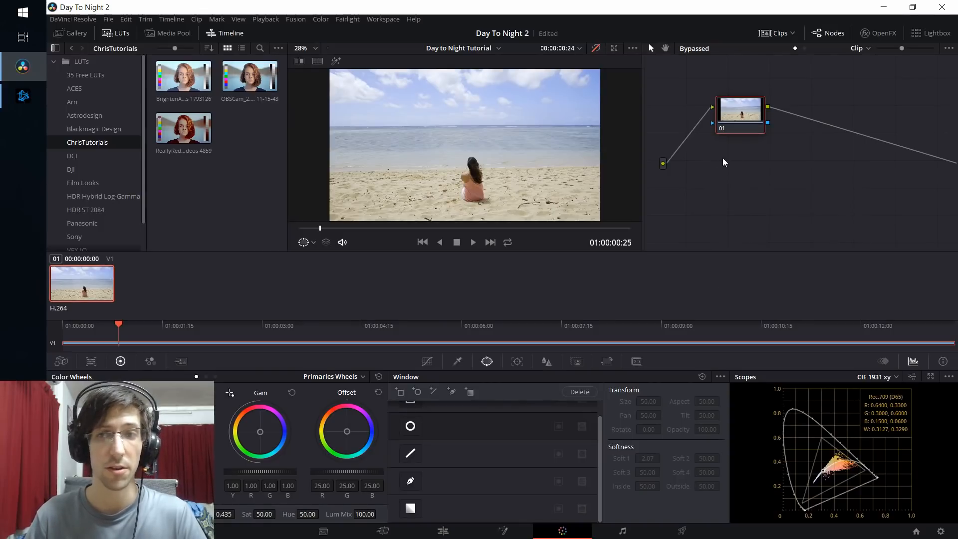
{"action": "right_click", "coordinate": [725, 162]}
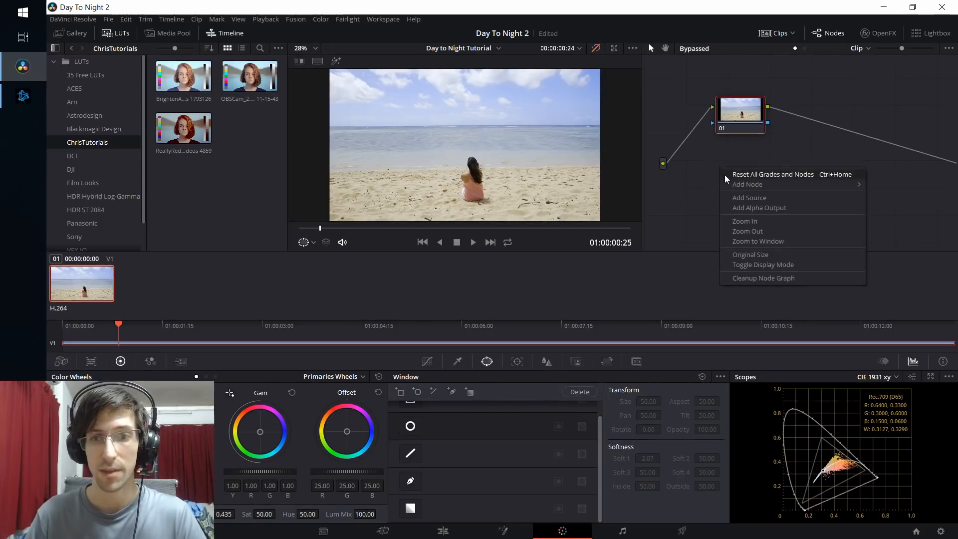
{"action": "left_click", "coordinate": [747, 183]}
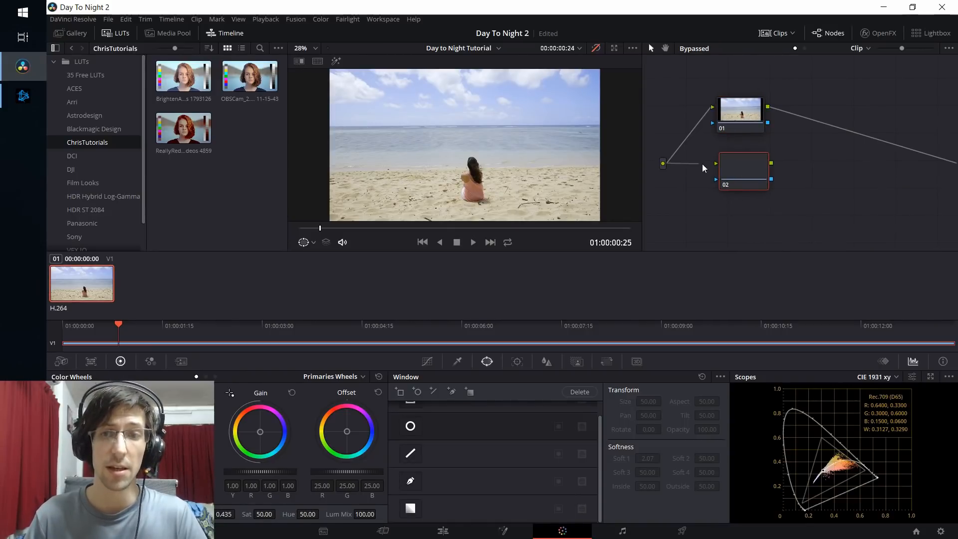
{"action": "left_click", "coordinate": [743, 171]}
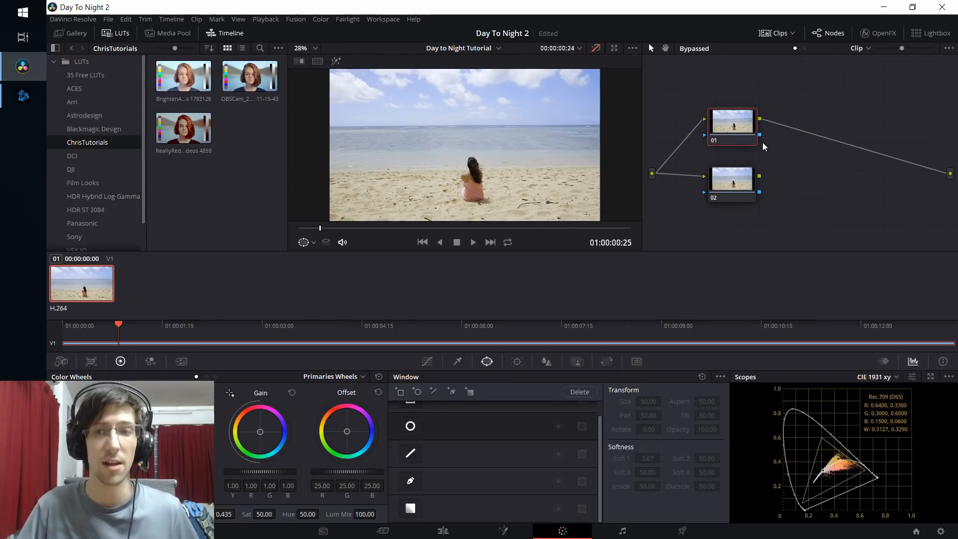
{"action": "left_click", "coordinate": [731, 182]}
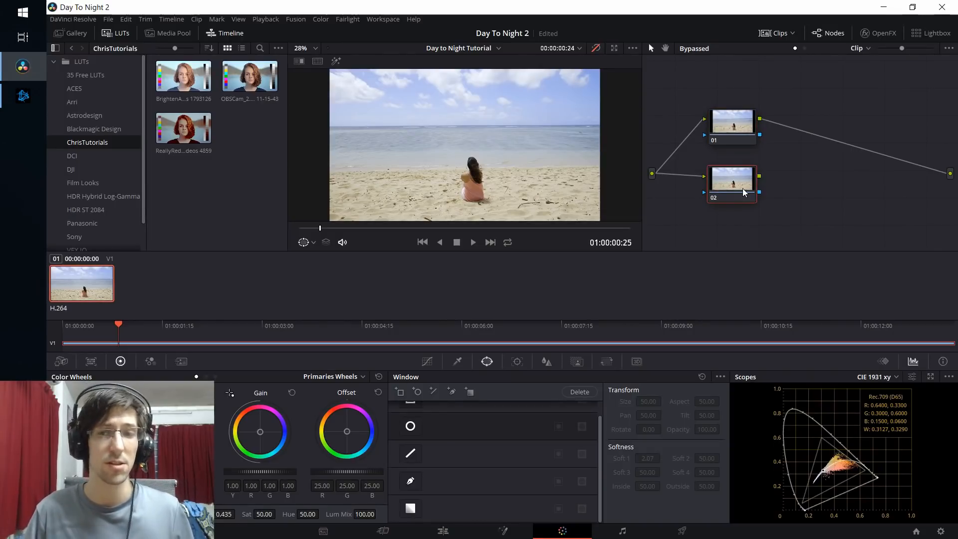
{"action": "mouse_move", "coordinate": [349, 150]}
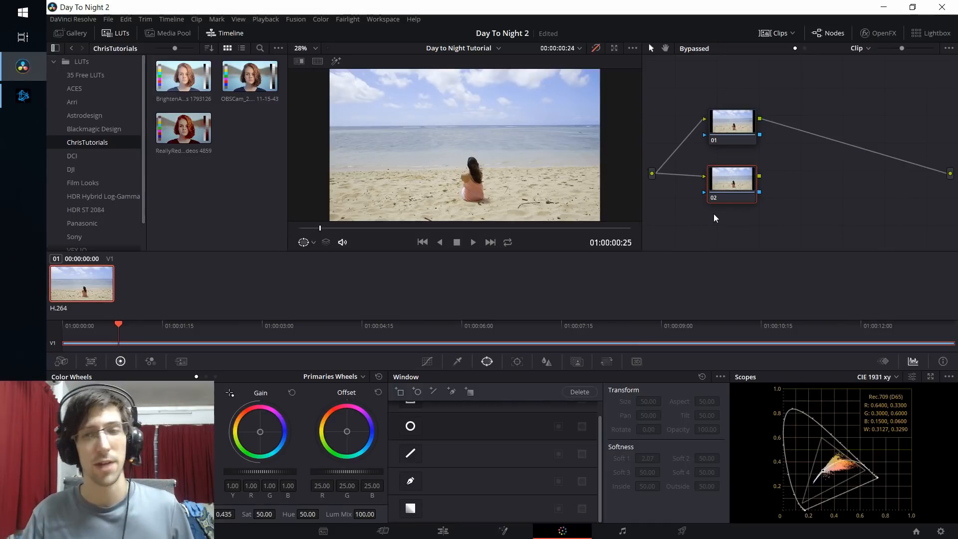
{"action": "mouse_move", "coordinate": [816, 129]}
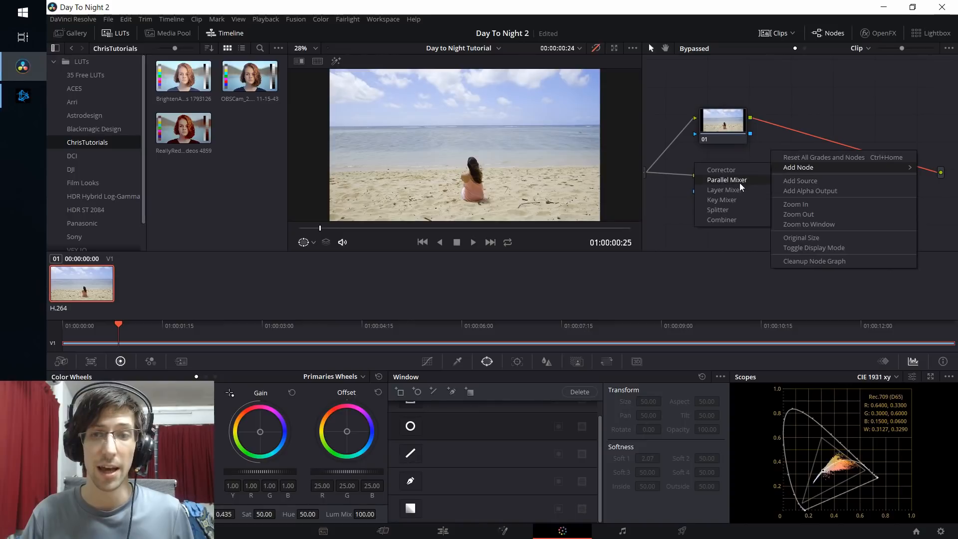
{"action": "left_click", "coordinate": [726, 180]}
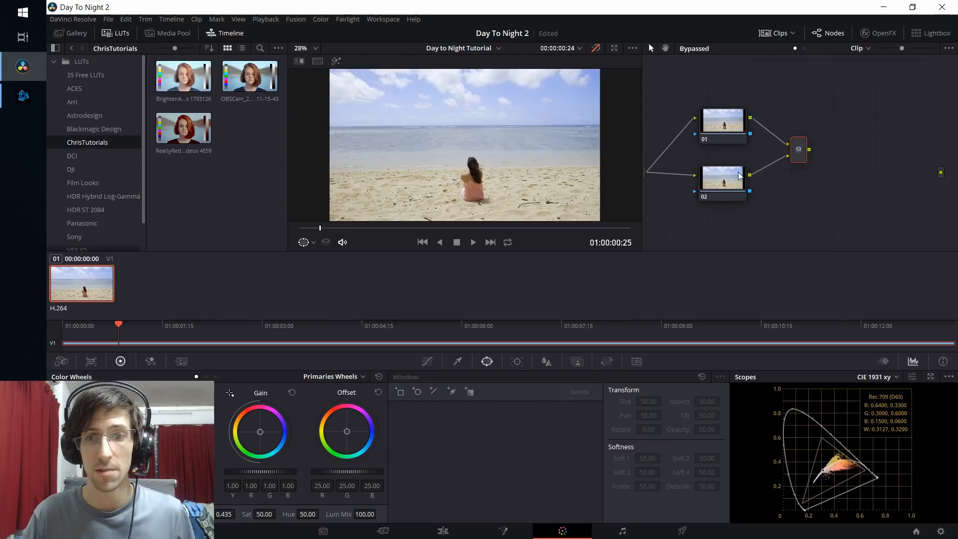
{"action": "mouse_move", "coordinate": [813, 153]}
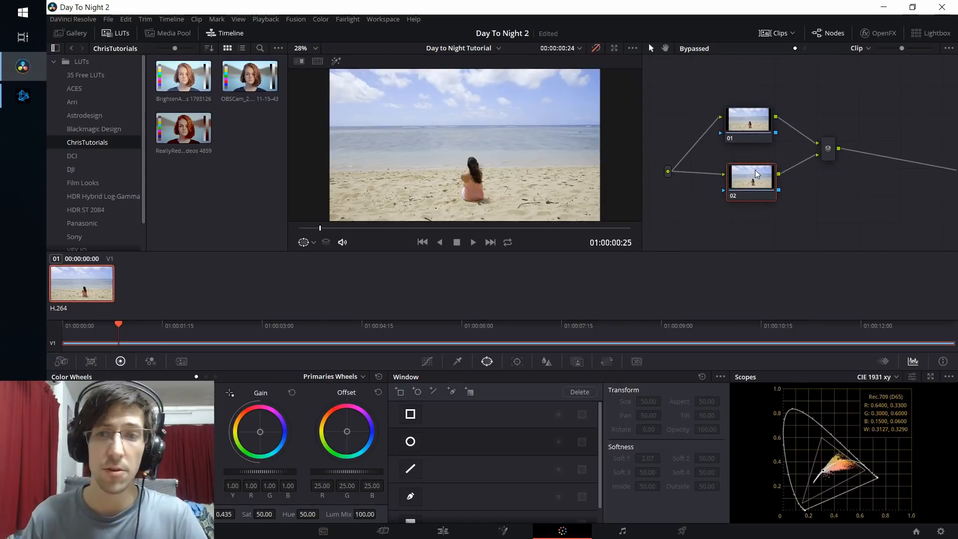
{"action": "mouse_move", "coordinate": [394, 299]}
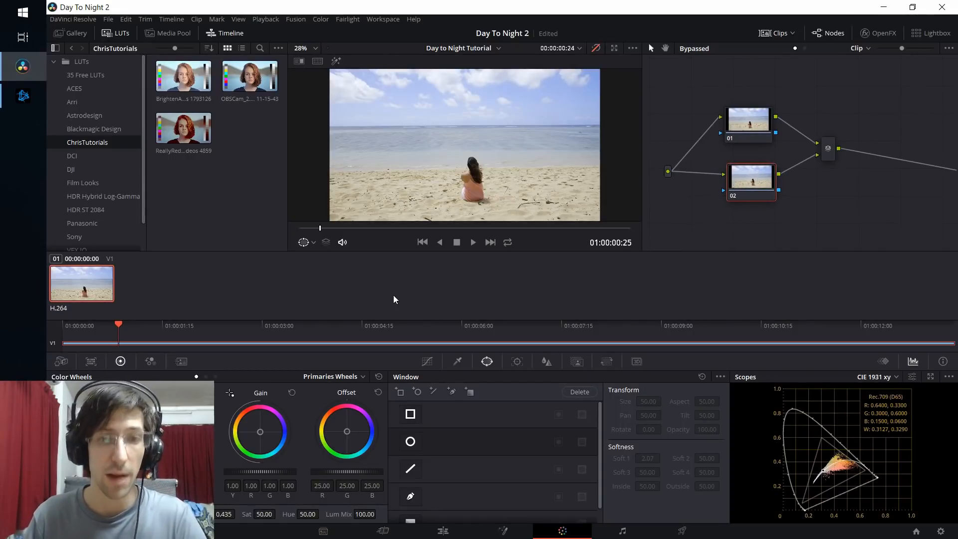
{"action": "mouse_move", "coordinate": [394, 147]}
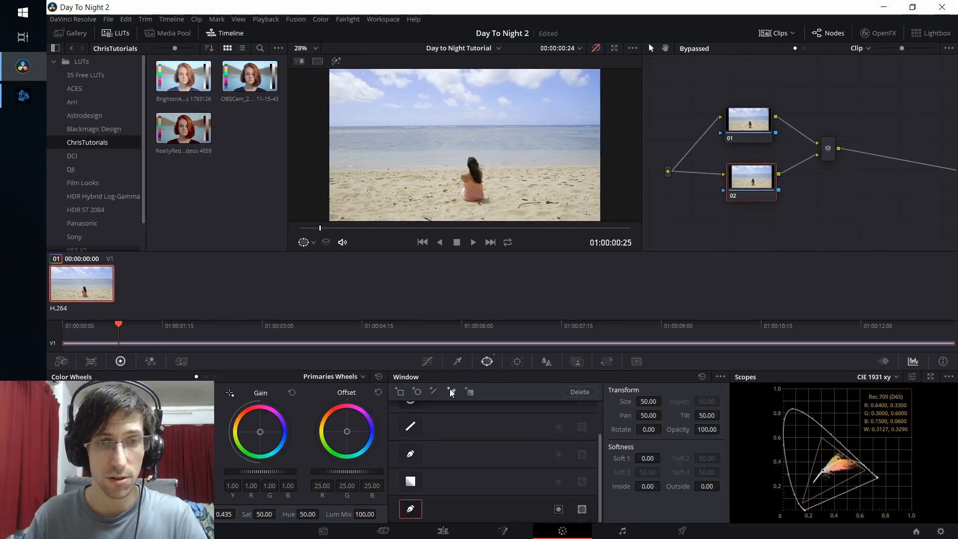
{"action": "mouse_move", "coordinate": [322, 164]}
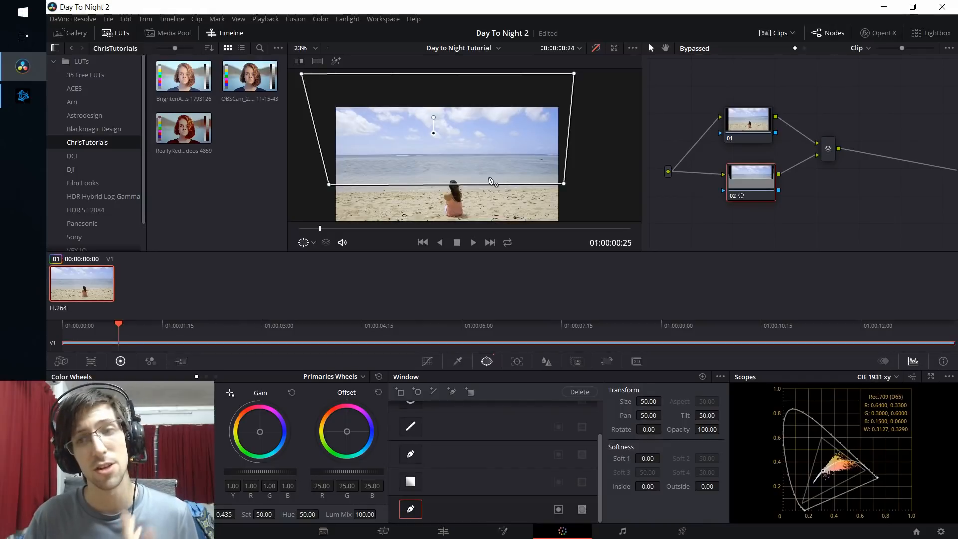
{"action": "mouse_move", "coordinate": [419, 181]}
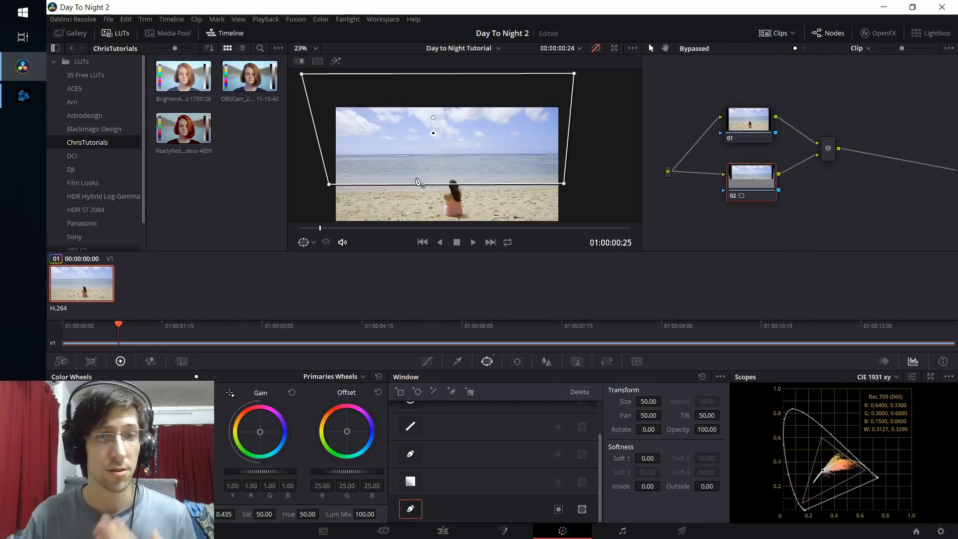
{"action": "mouse_move", "coordinate": [657, 175]}
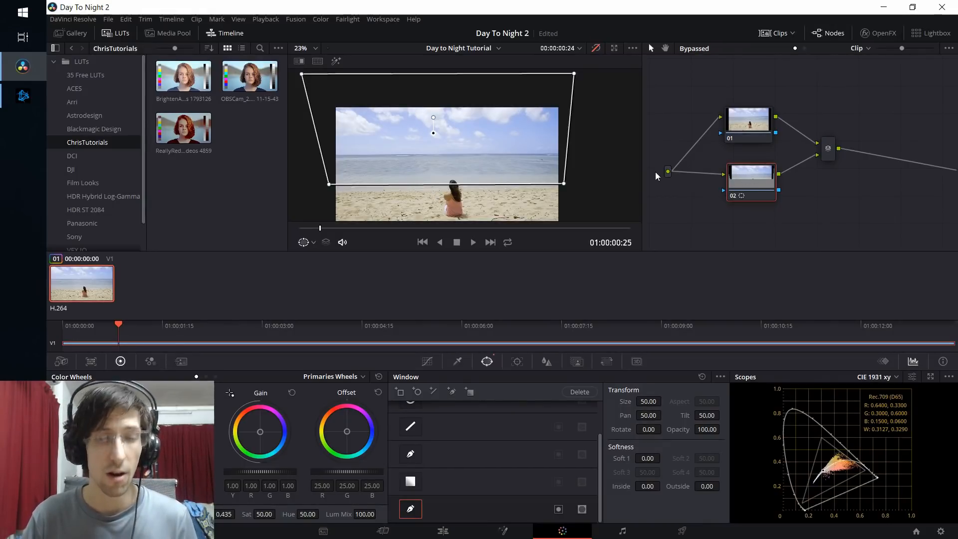
{"action": "mouse_move", "coordinate": [557, 308]}
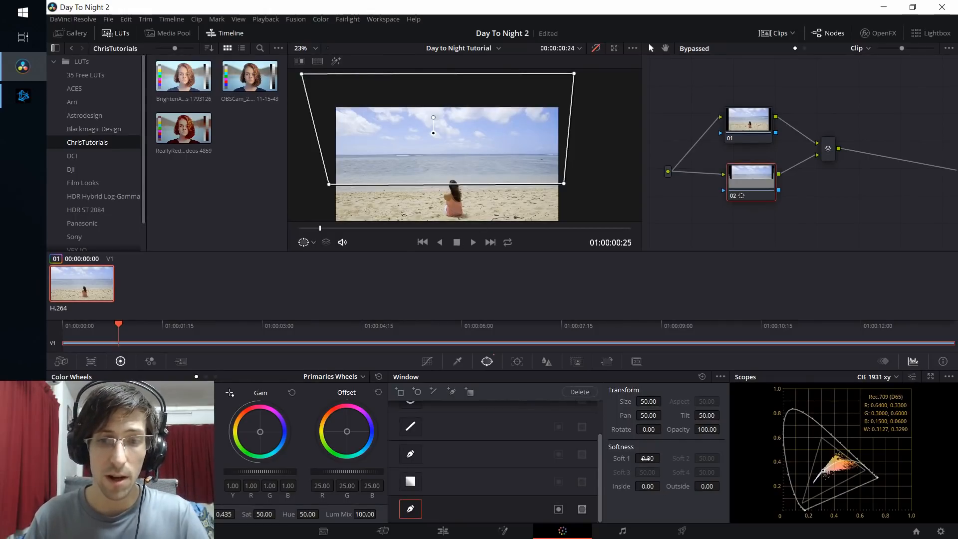
Give the sky power window on node 02 an edge softness (Soft 1) of about 7.56.
{"action": "left_click", "coordinate": [648, 458]}
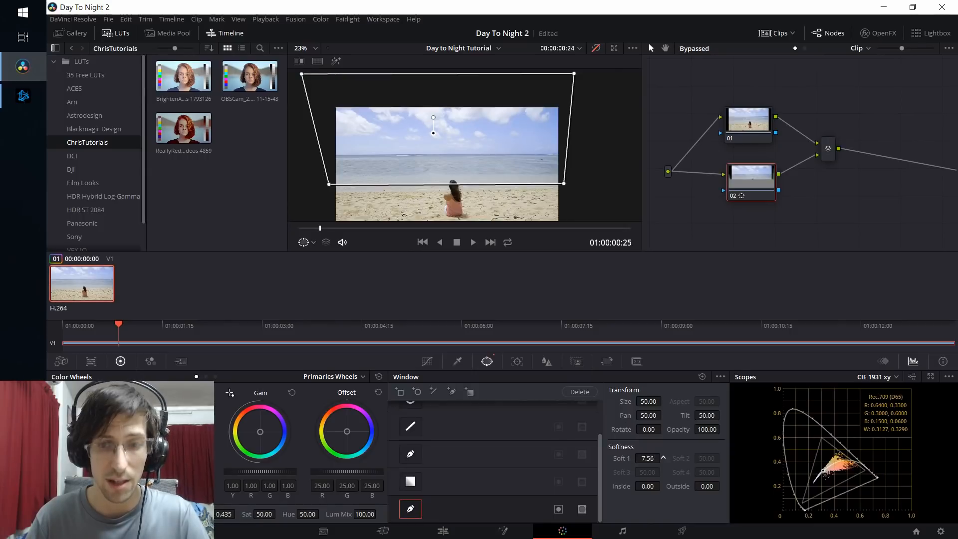
{"action": "mouse_move", "coordinate": [471, 182]}
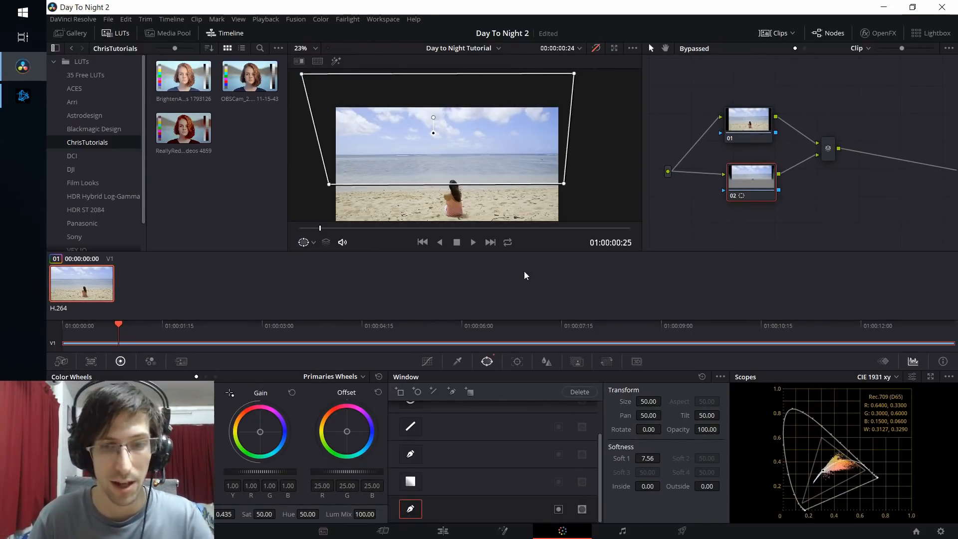
Pull node 02's curve highlight end down to about 60% and set the window's lower edge near the horizon.
{"action": "left_click", "coordinate": [426, 361]}
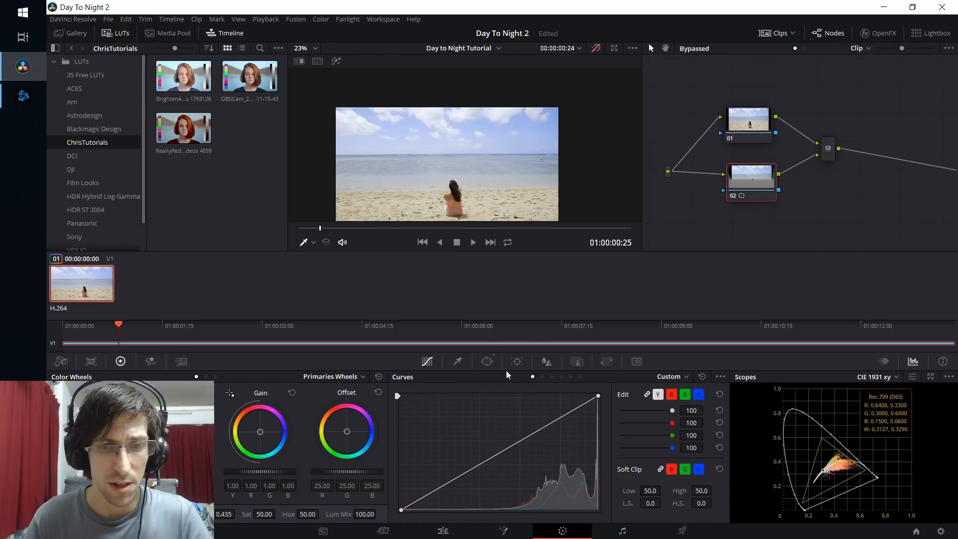
{"action": "mouse_move", "coordinate": [417, 393]}
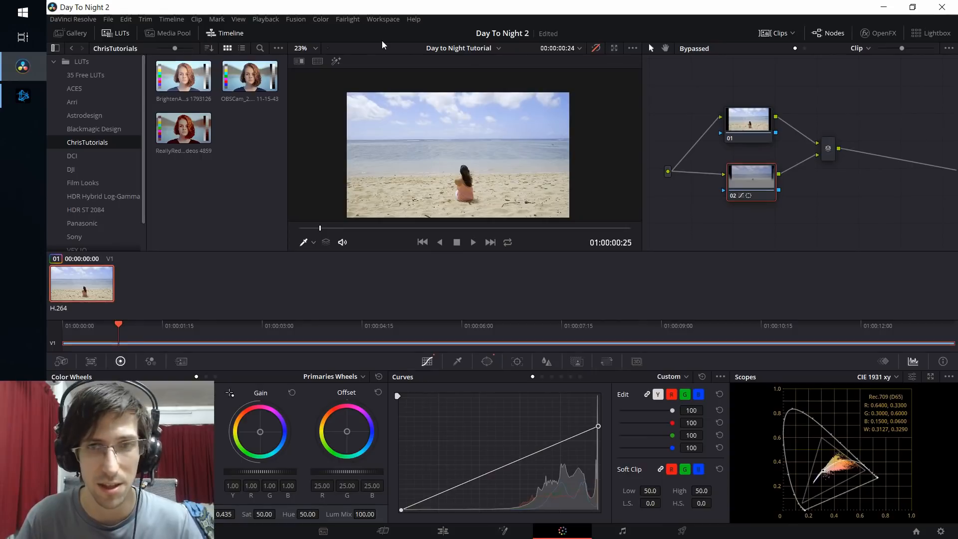
{"action": "mouse_move", "coordinate": [464, 167]}
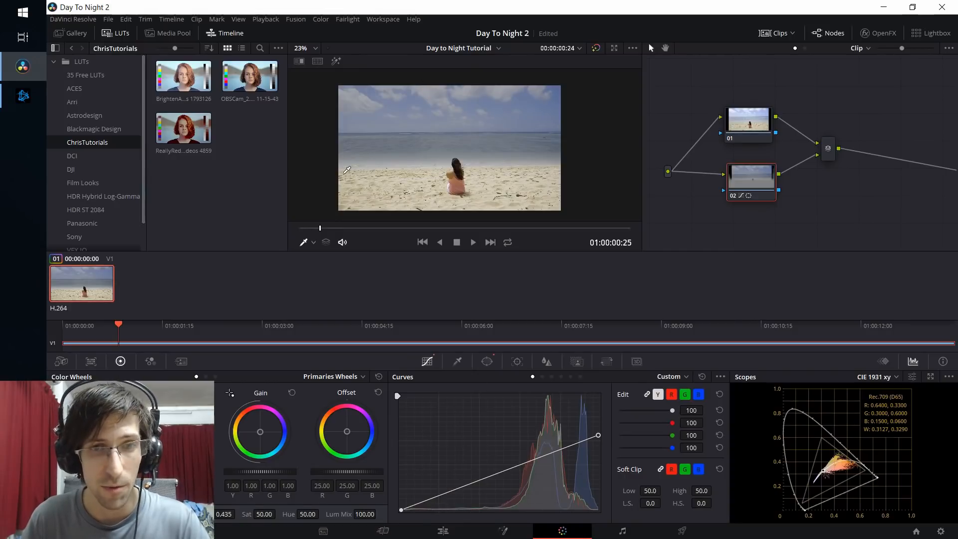
{"action": "left_click", "coordinate": [487, 361]}
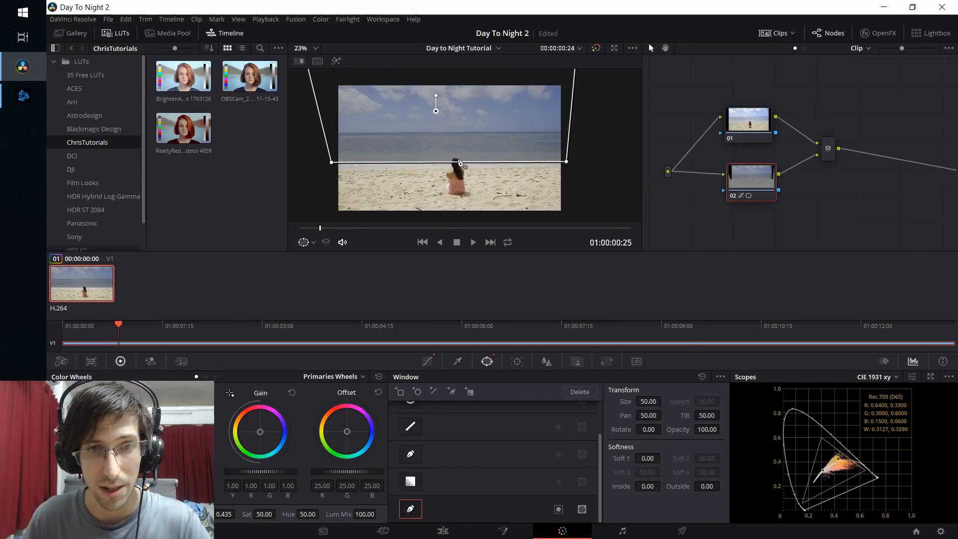
{"action": "left_click", "coordinate": [663, 455]}
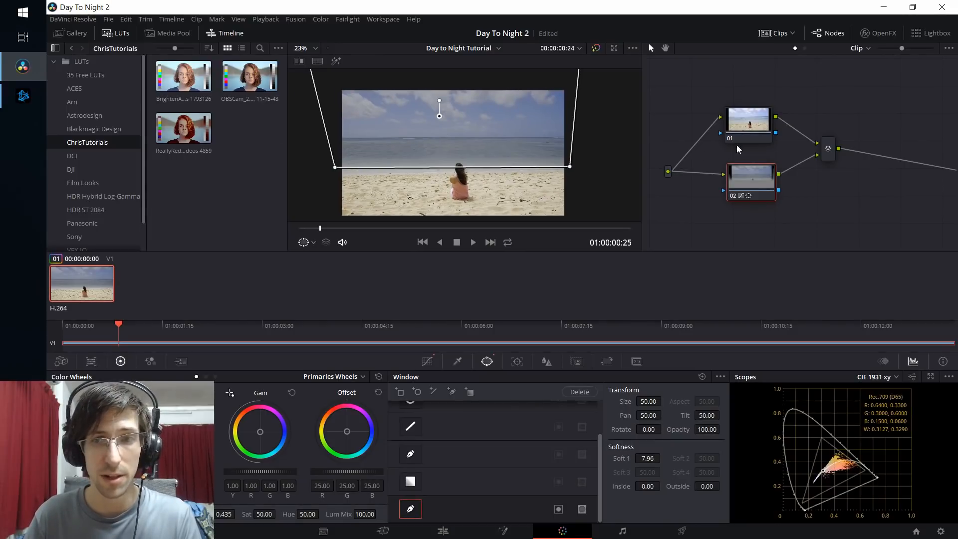
On node 01 lower the red, green and luma curve endpoints so the scene goes dark with a deep blue tint.
{"action": "left_click", "coordinate": [747, 122]}
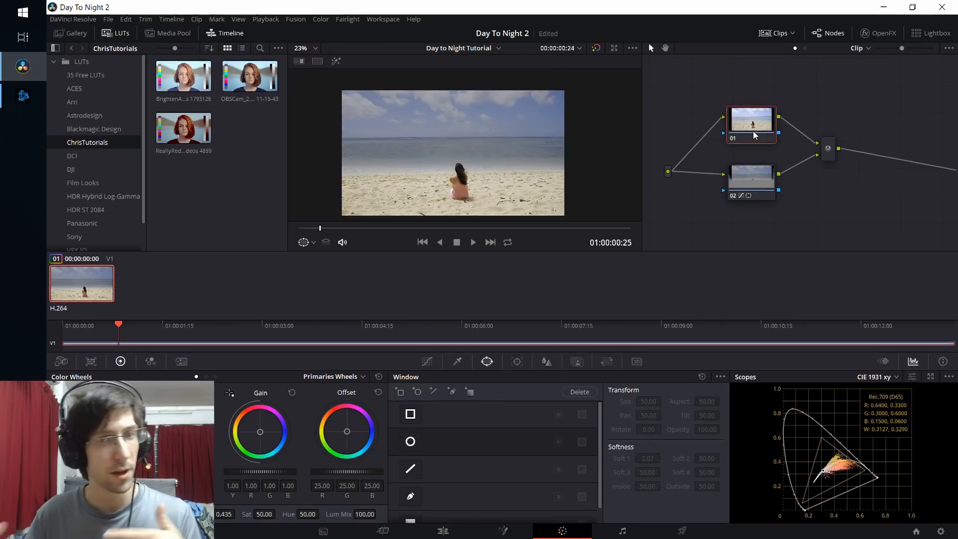
{"action": "mouse_move", "coordinate": [733, 262]}
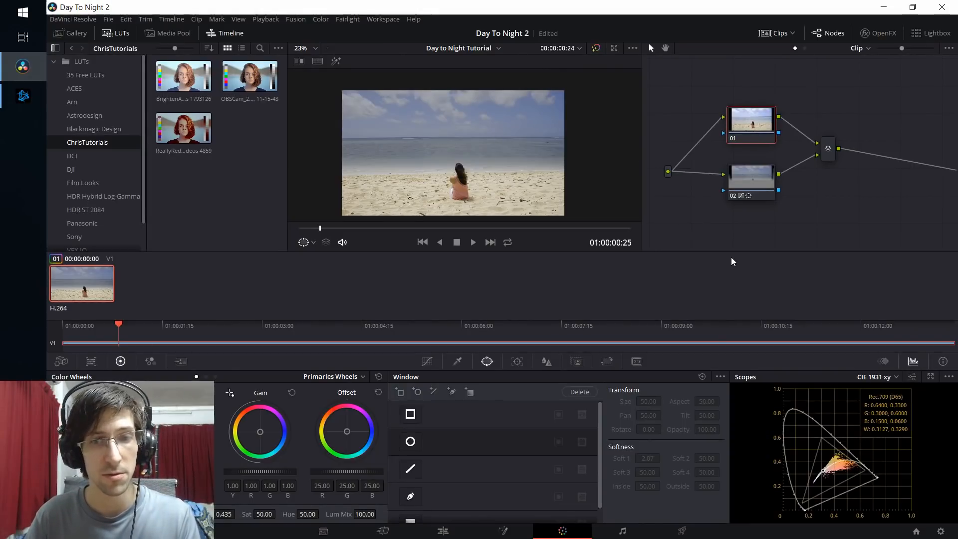
{"action": "left_click", "coordinate": [427, 362]}
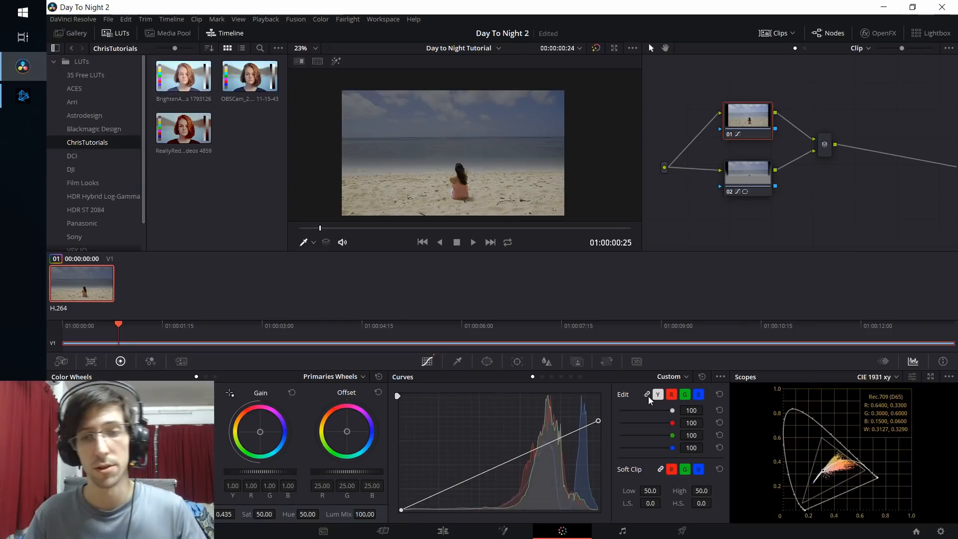
{"action": "left_click", "coordinate": [657, 394]}
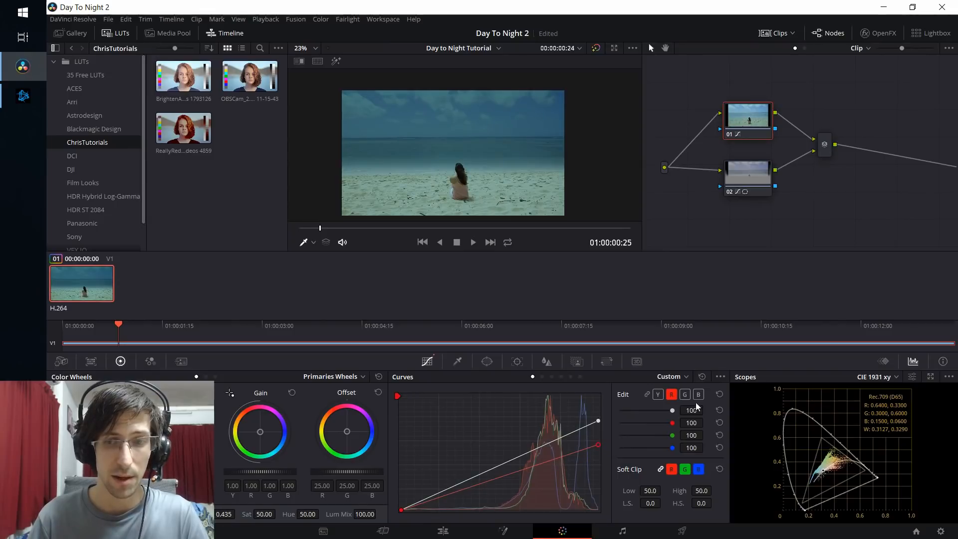
{"action": "left_click", "coordinate": [685, 394]}
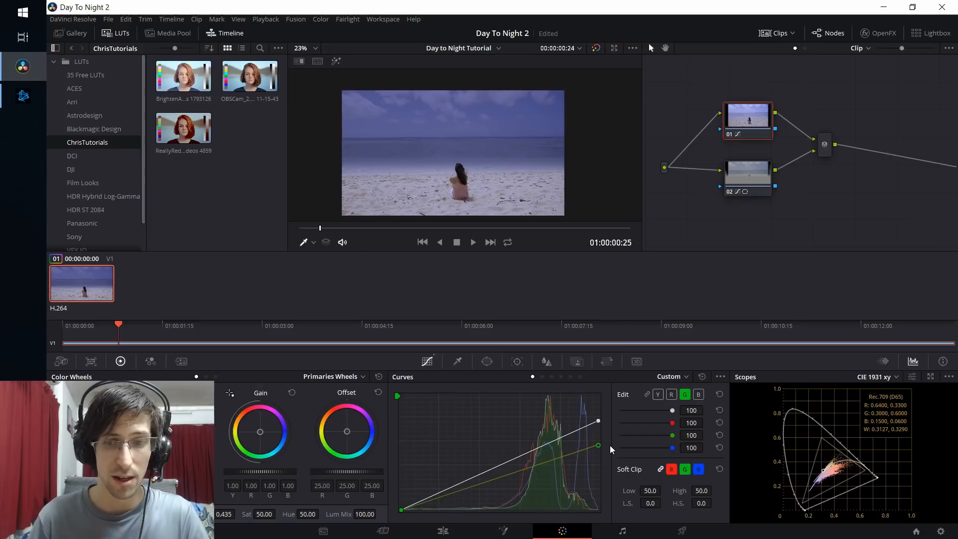
{"action": "mouse_move", "coordinate": [619, 254]}
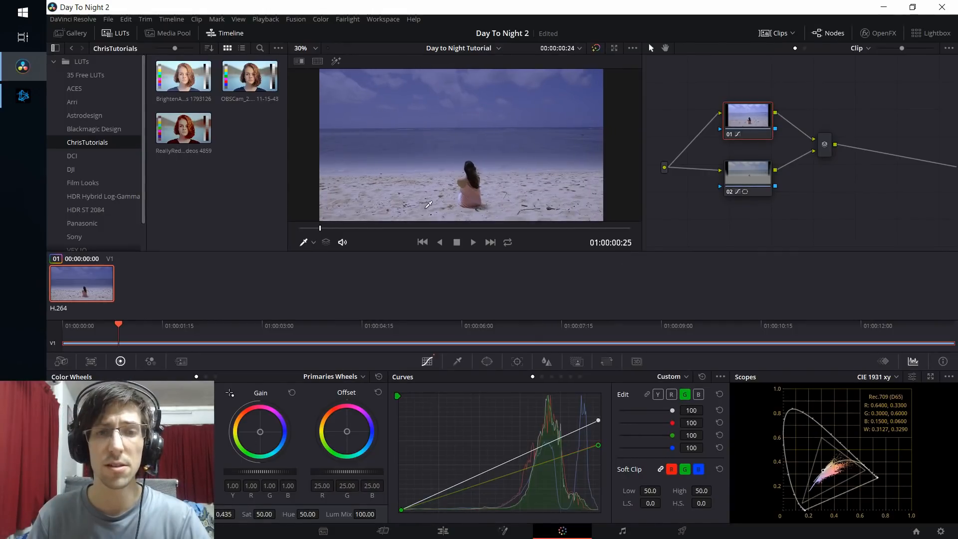
{"action": "mouse_move", "coordinate": [271, 426]}
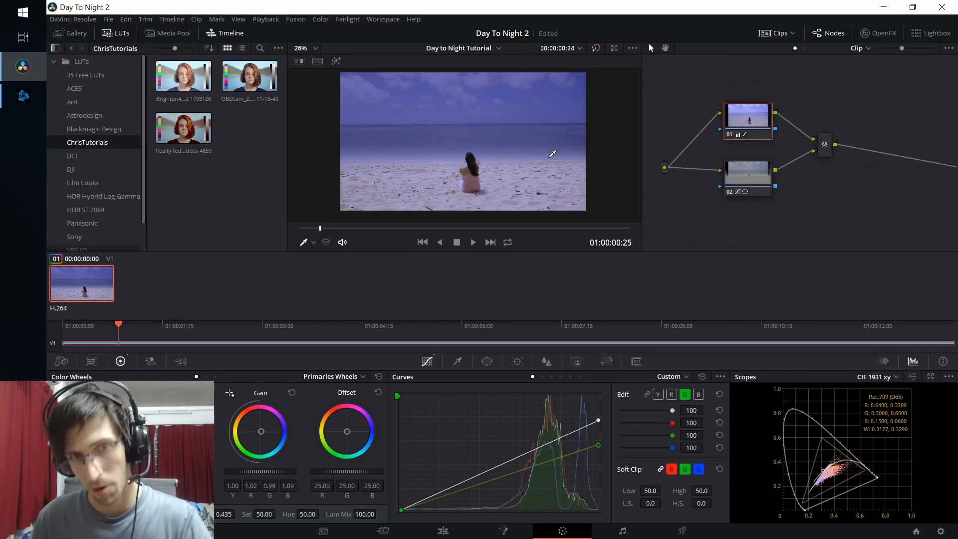
{"action": "mouse_move", "coordinate": [440, 100]}
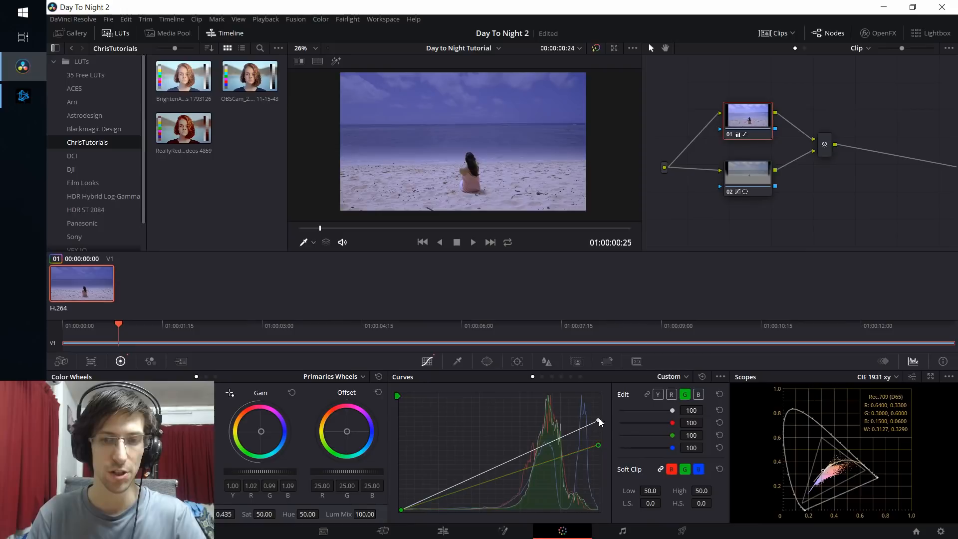
{"action": "left_click", "coordinate": [657, 394]}
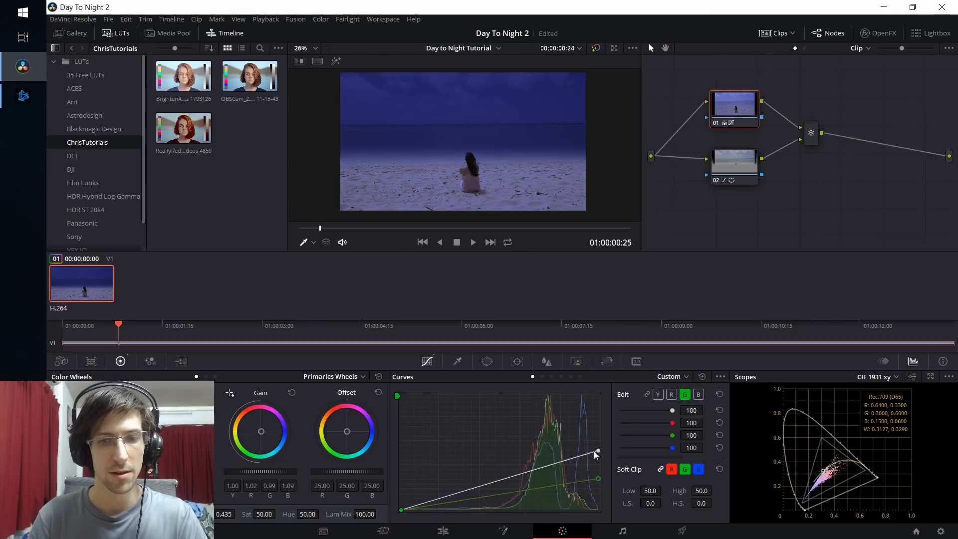
{"action": "mouse_move", "coordinate": [769, 235]}
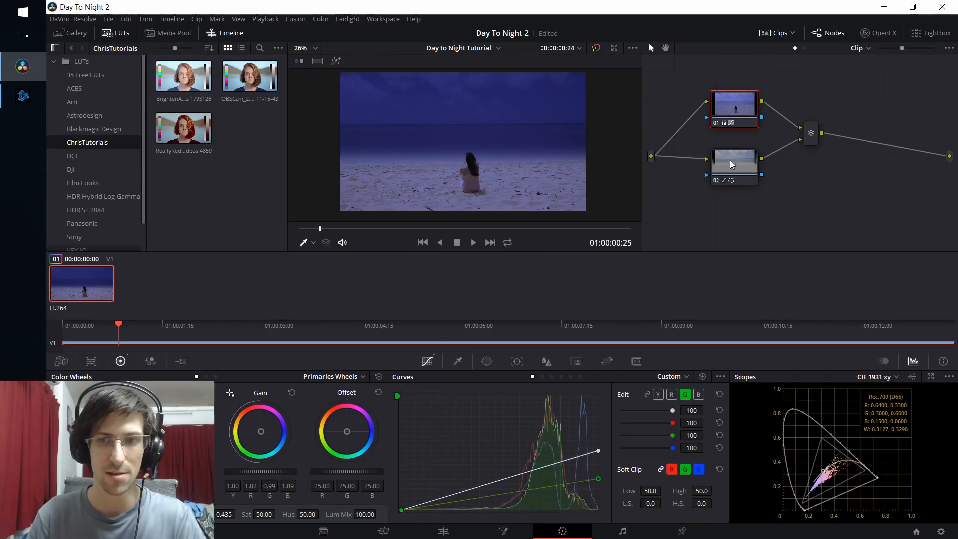
{"action": "left_click", "coordinate": [734, 164]}
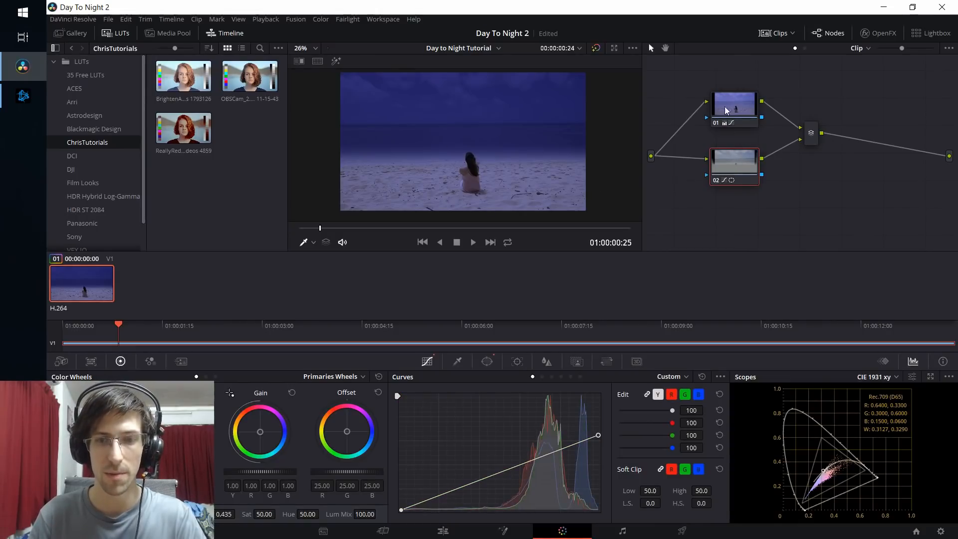
{"action": "left_click", "coordinate": [734, 164]}
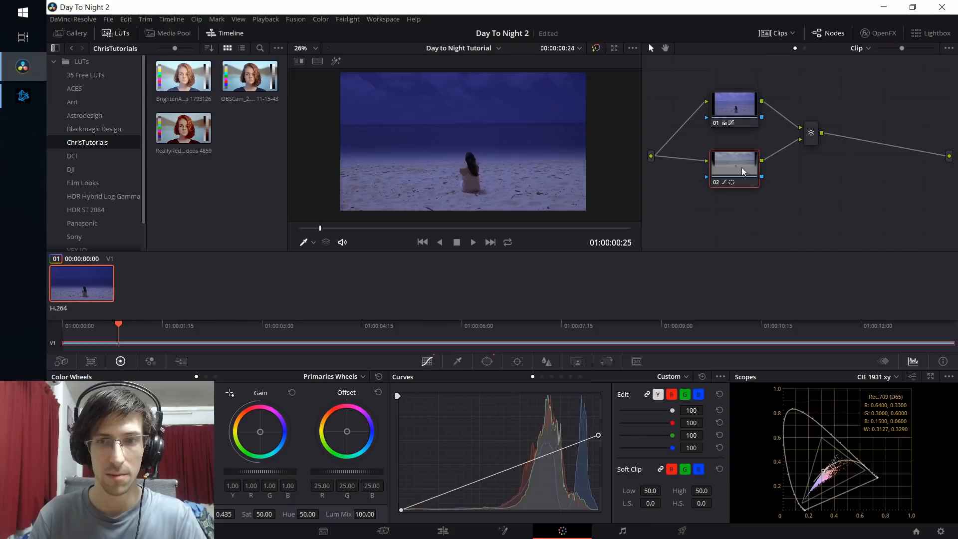
{"action": "mouse_move", "coordinate": [598, 435]}
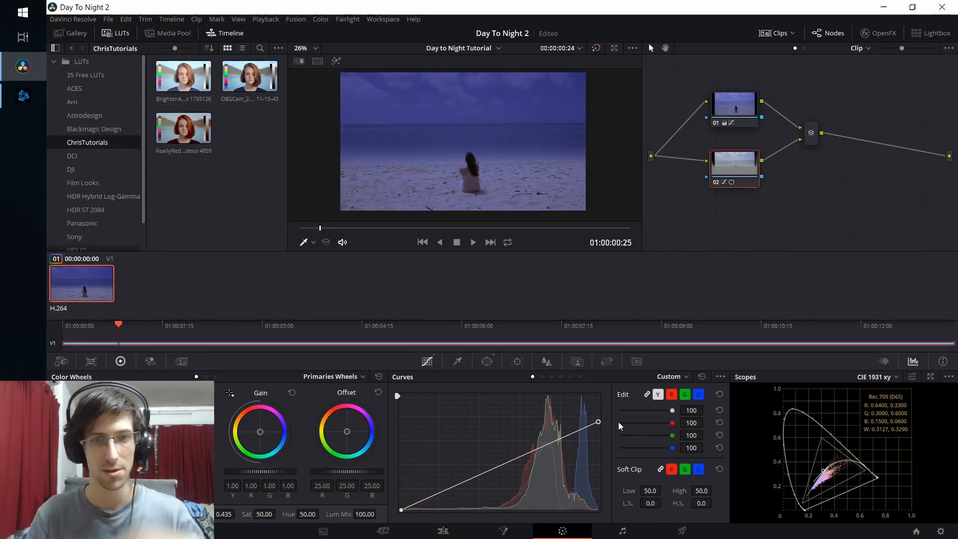
{"action": "mouse_move", "coordinate": [341, 159]}
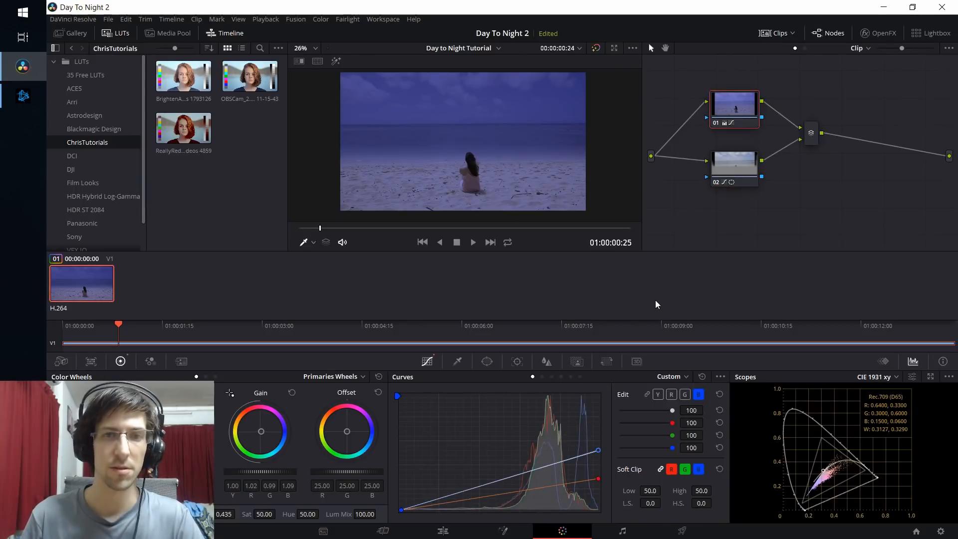
{"action": "mouse_move", "coordinate": [483, 516]}
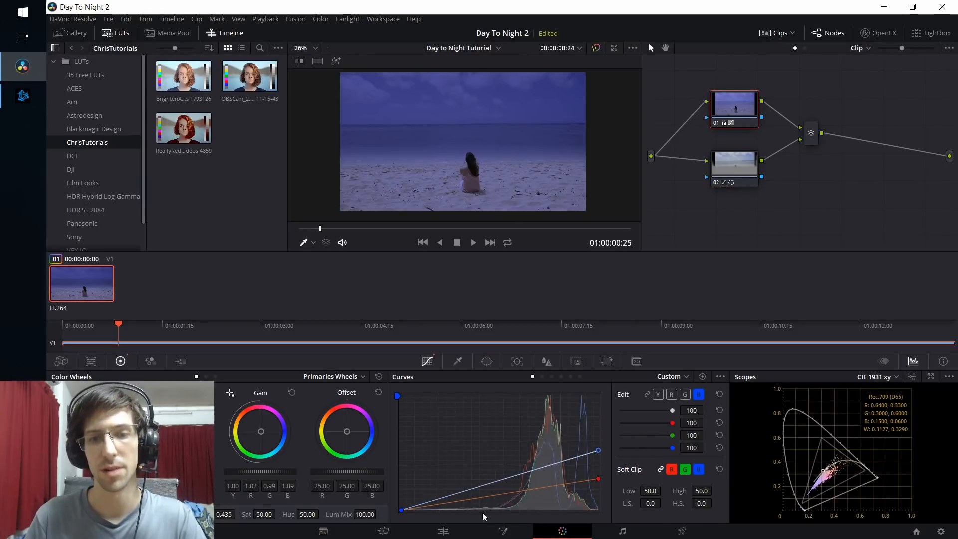
{"action": "mouse_move", "coordinate": [504, 531]}
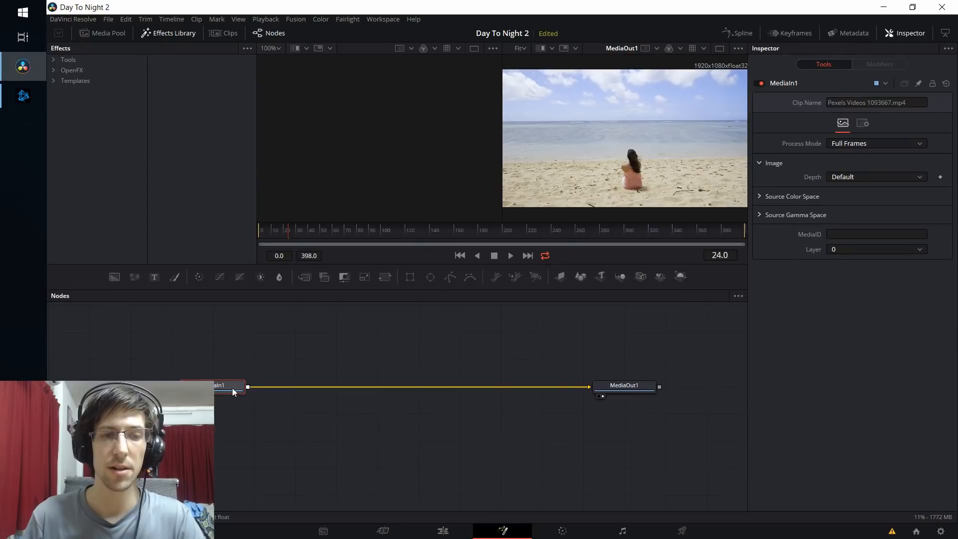
{"action": "mouse_move", "coordinate": [419, 377]}
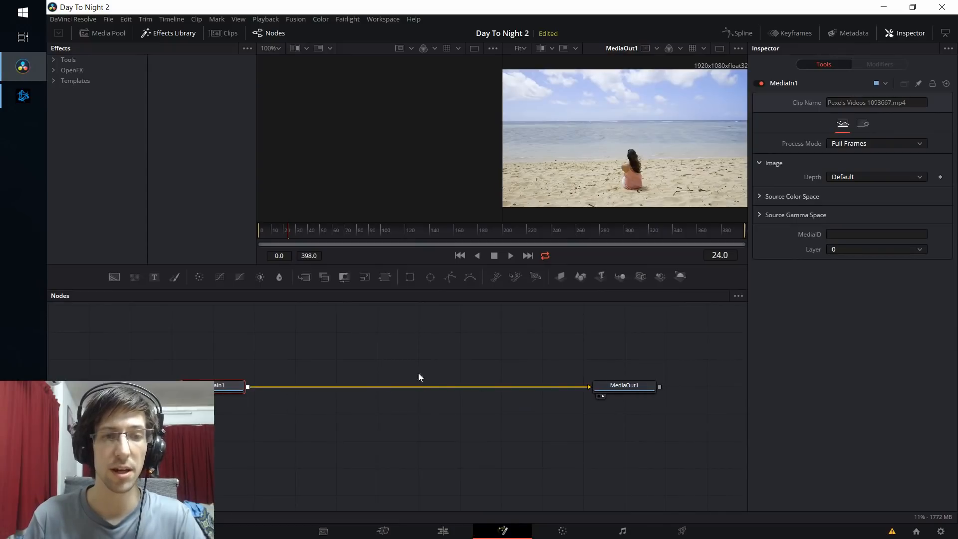
{"action": "mouse_move", "coordinate": [364, 337]}
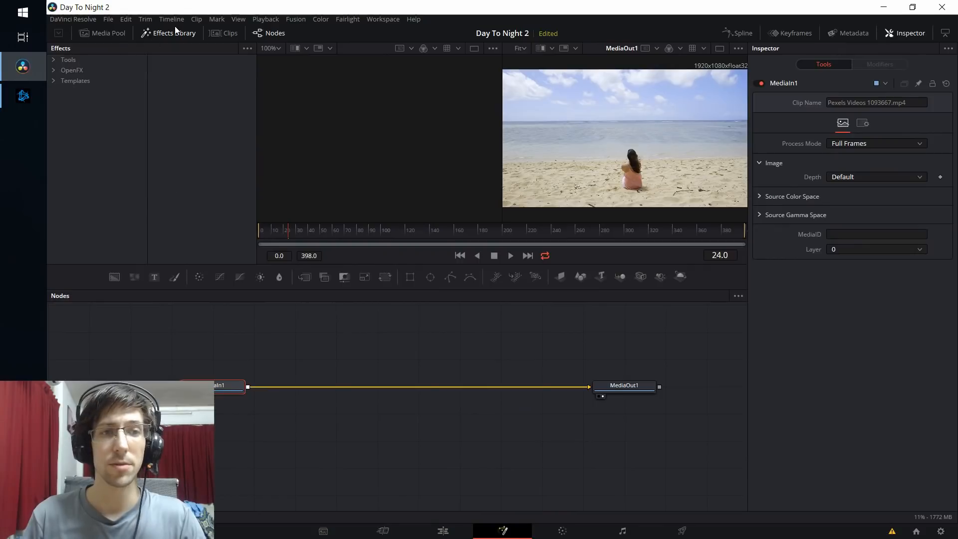
Add a Hot Spot node from the Fusion Effect tools between MediaIn and MediaOut for the moonlight glow.
{"action": "left_click", "coordinate": [66, 58]}
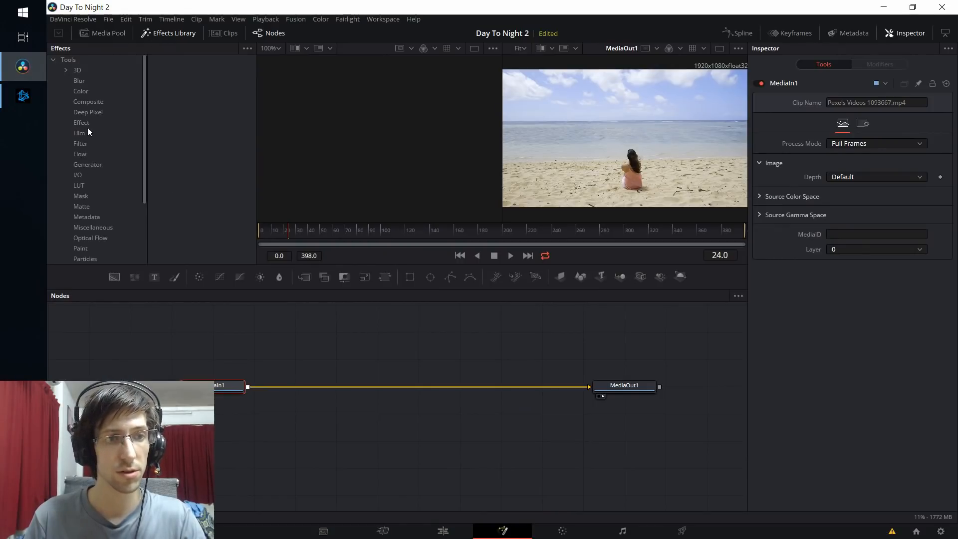
{"action": "left_click", "coordinate": [81, 122]}
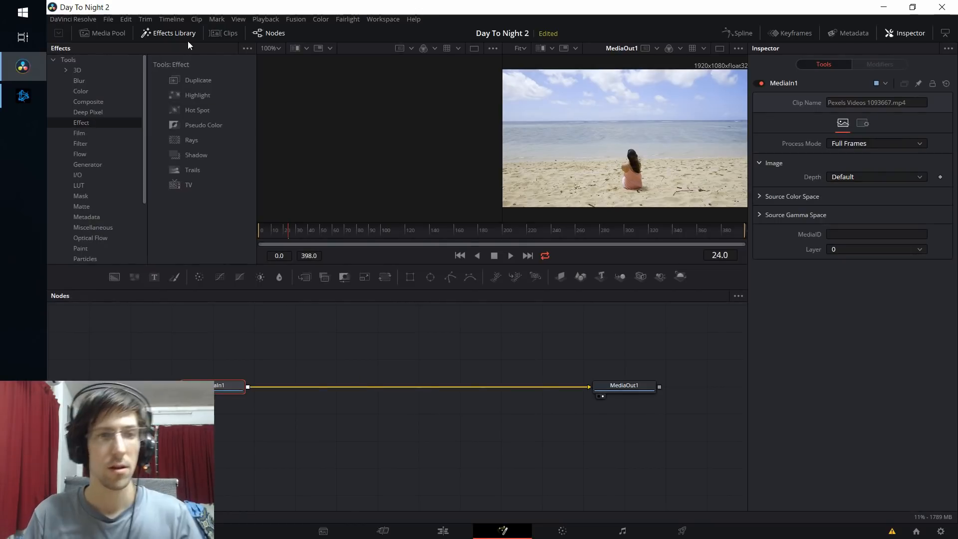
{"action": "double_click", "coordinate": [196, 110]}
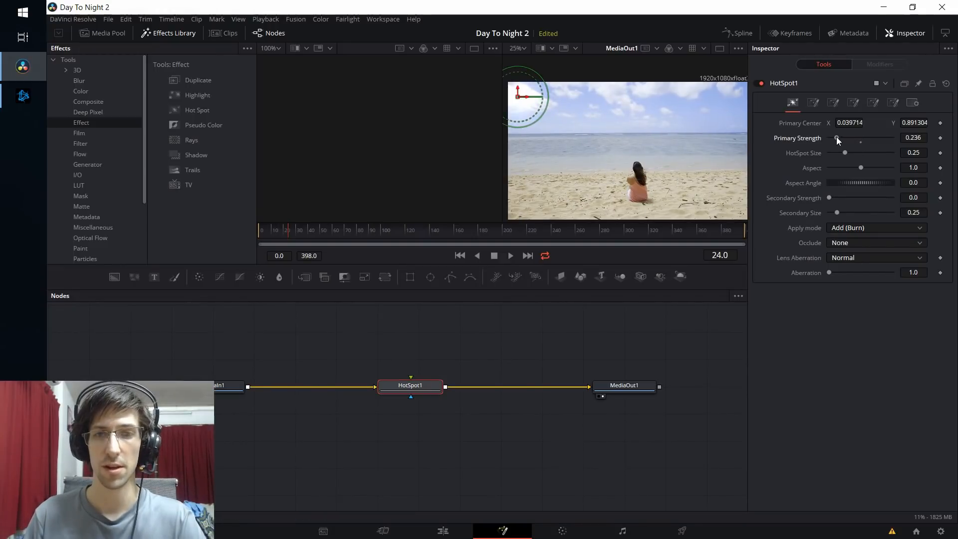
{"action": "mouse_move", "coordinate": [519, 93]}
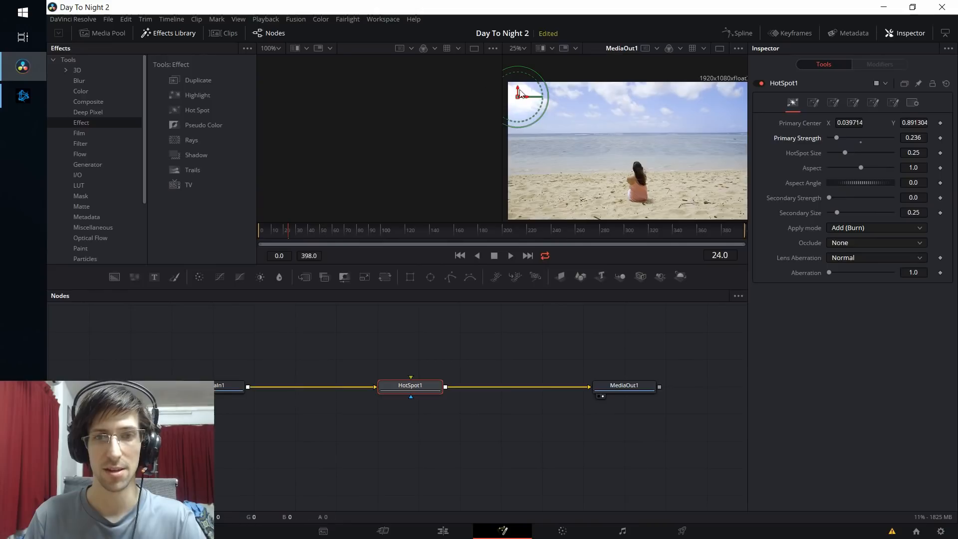
{"action": "mouse_move", "coordinate": [524, 100]}
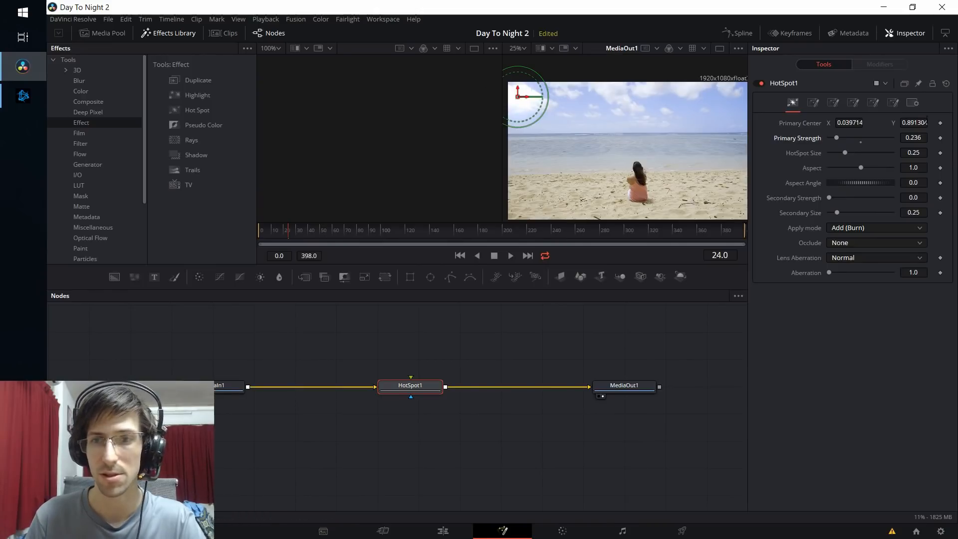
{"action": "mouse_move", "coordinate": [503, 81]}
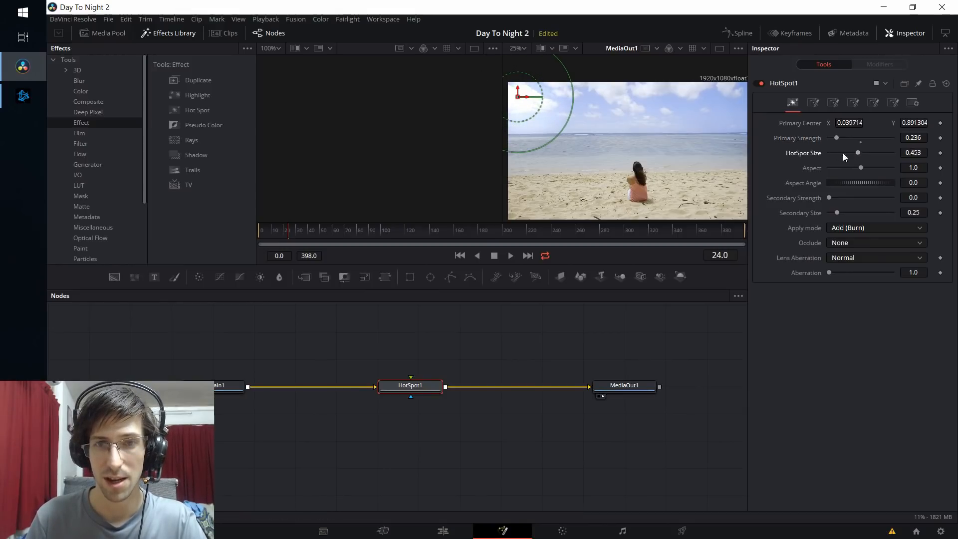
{"action": "mouse_move", "coordinate": [555, 107]}
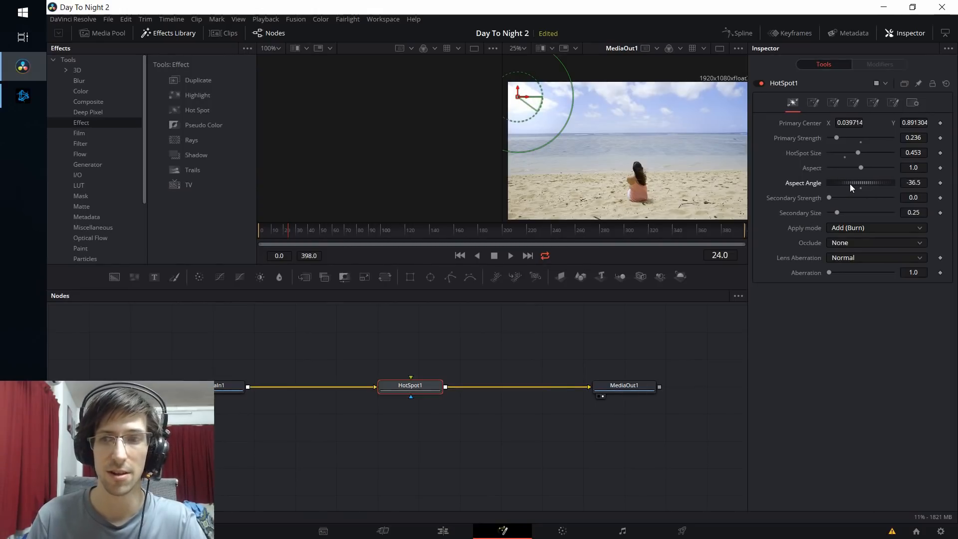
{"action": "mouse_move", "coordinate": [575, 153]}
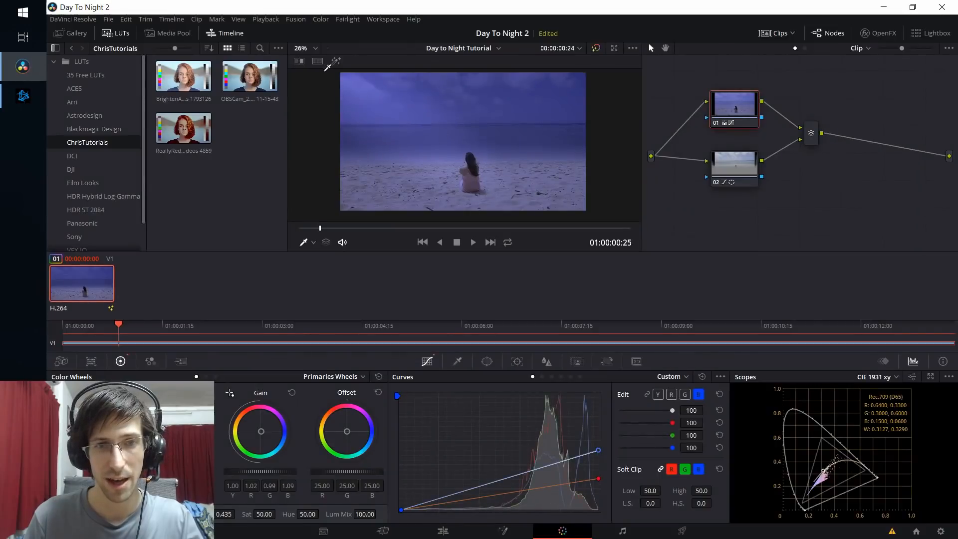
{"action": "mouse_move", "coordinate": [527, 436]}
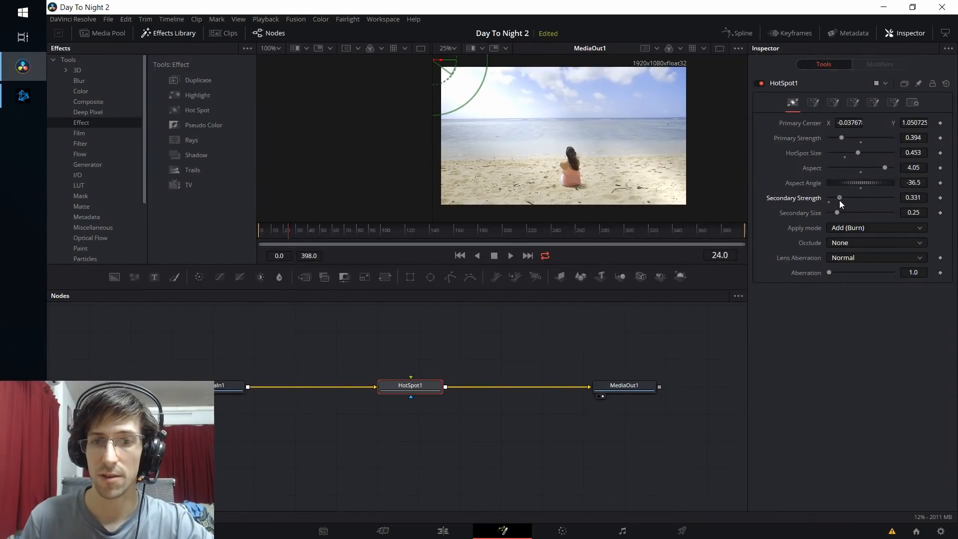
{"action": "mouse_move", "coordinate": [821, 221]}
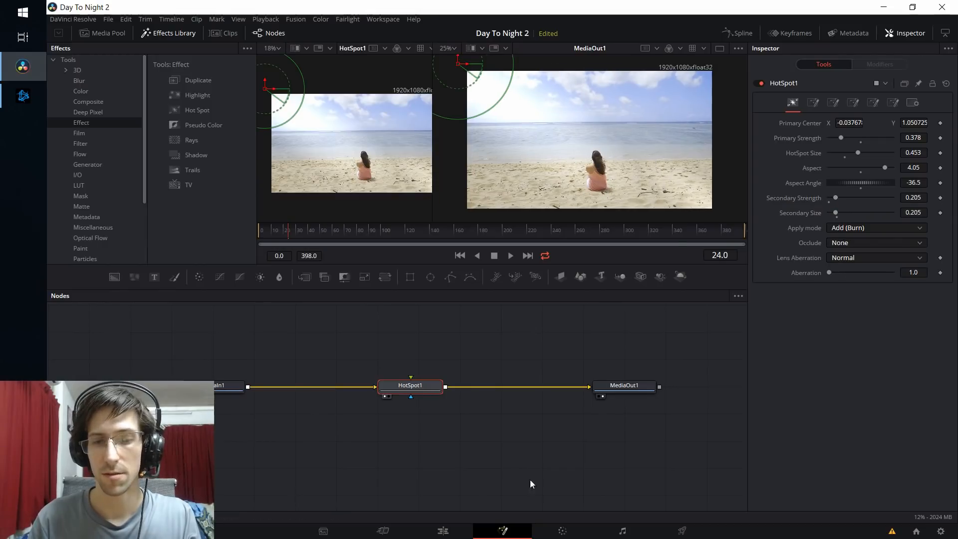
Return to the Color page and make the sky-window node 02 the active corrector.
{"action": "left_click", "coordinate": [561, 530]}
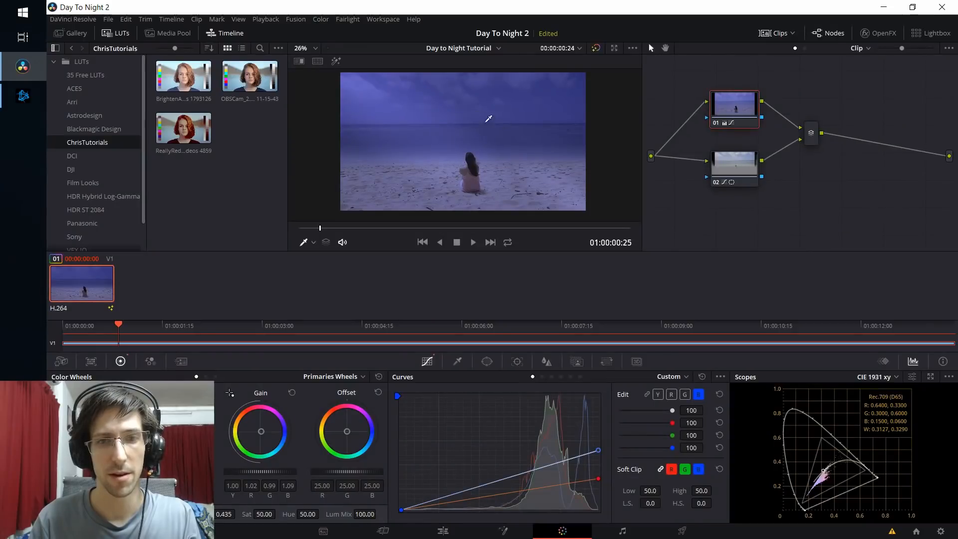
{"action": "mouse_move", "coordinate": [362, 97]}
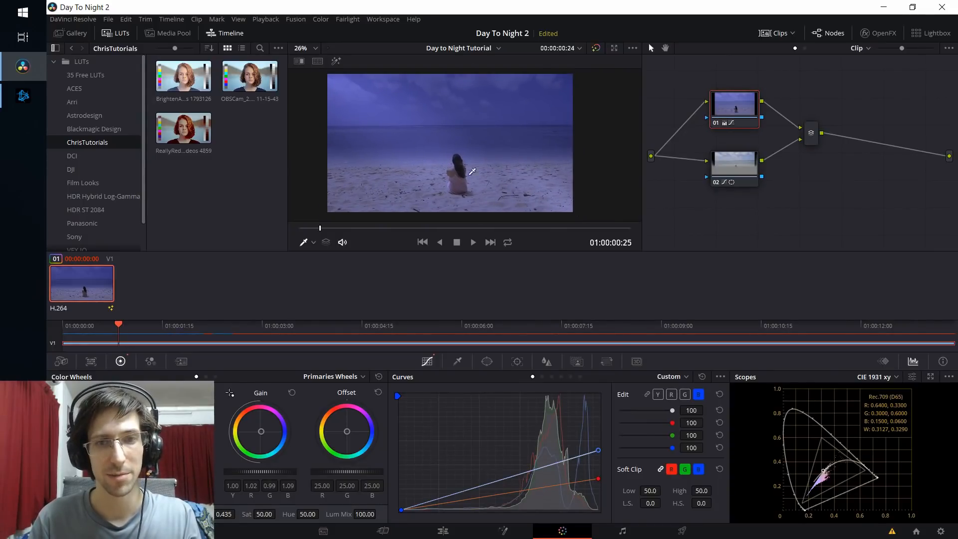
{"action": "mouse_move", "coordinate": [616, 197]}
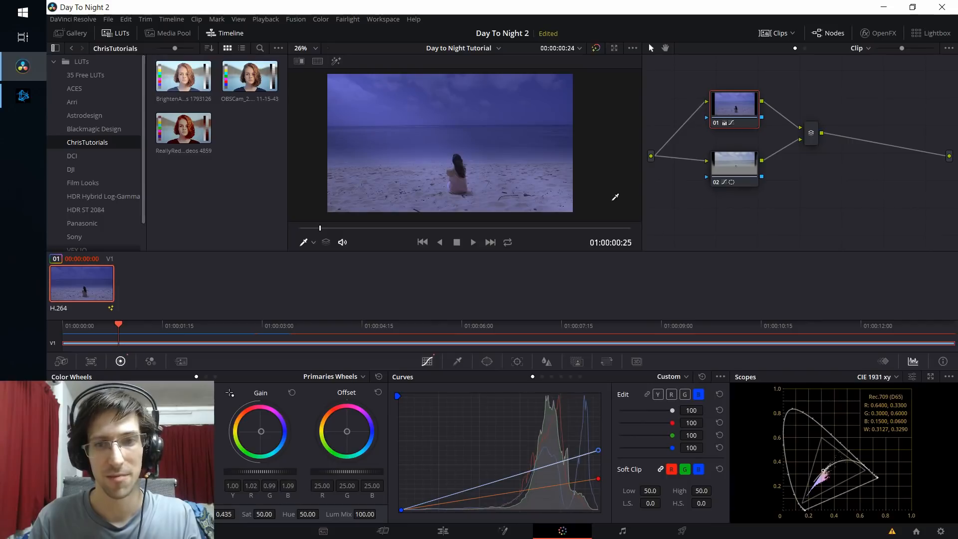
{"action": "mouse_move", "coordinate": [553, 151]}
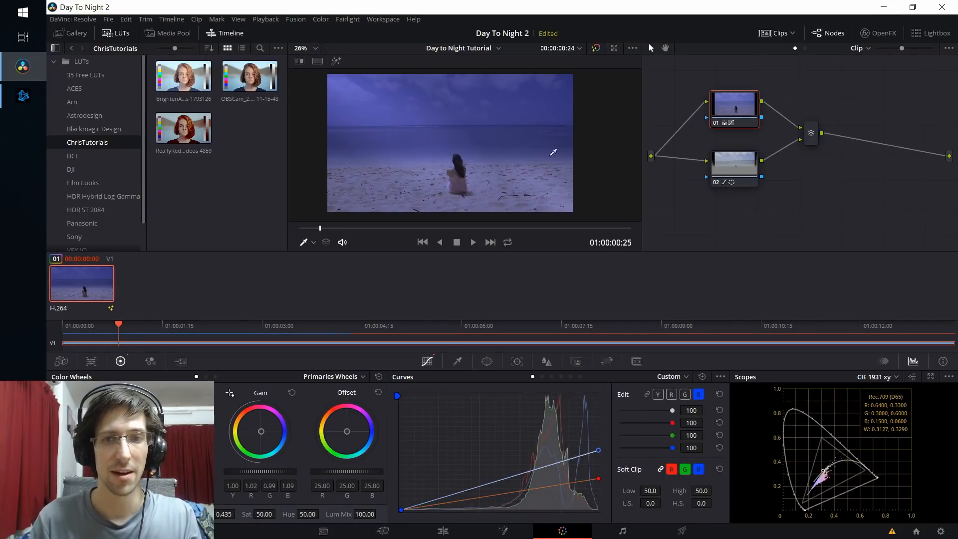
{"action": "mouse_move", "coordinate": [587, 198]}
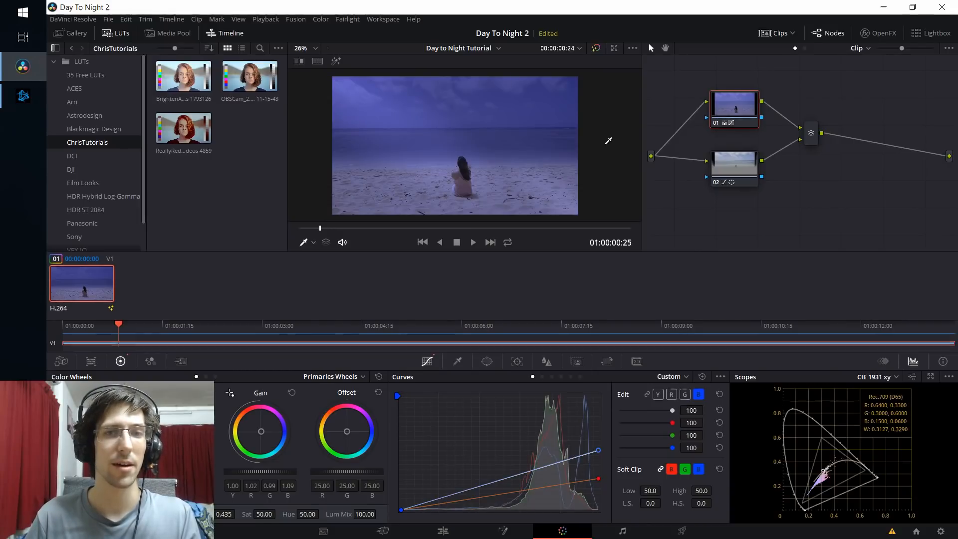
{"action": "left_click", "coordinate": [596, 48]}
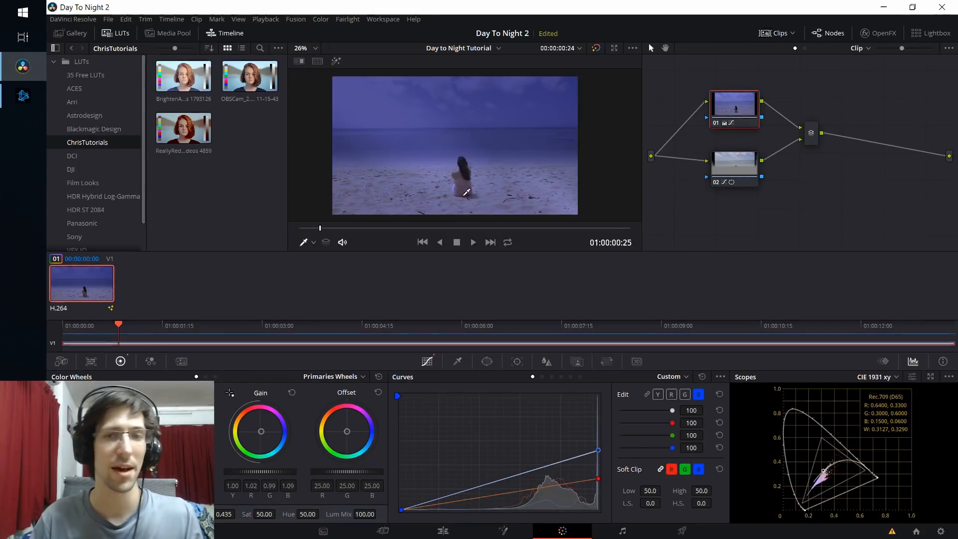
{"action": "mouse_move", "coordinate": [481, 170]}
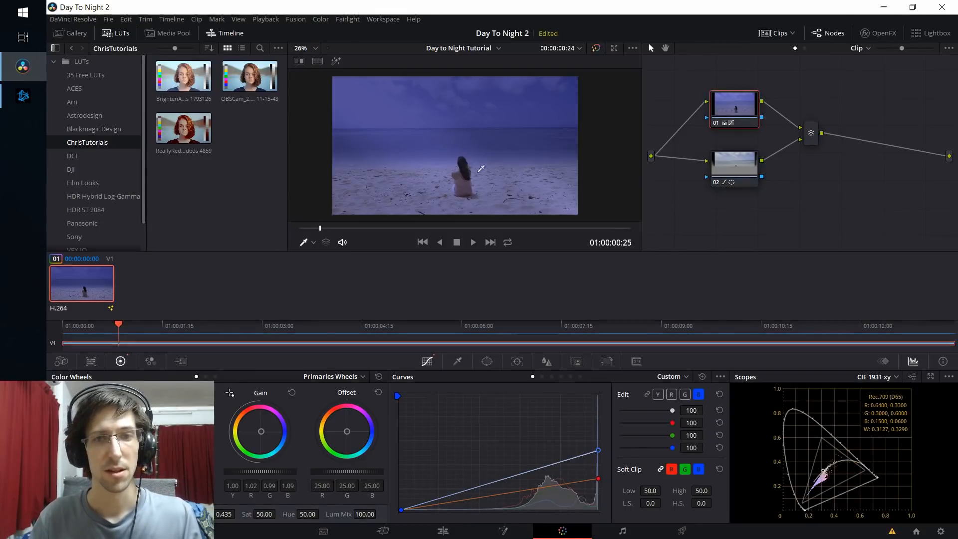
{"action": "left_click", "coordinate": [734, 170]}
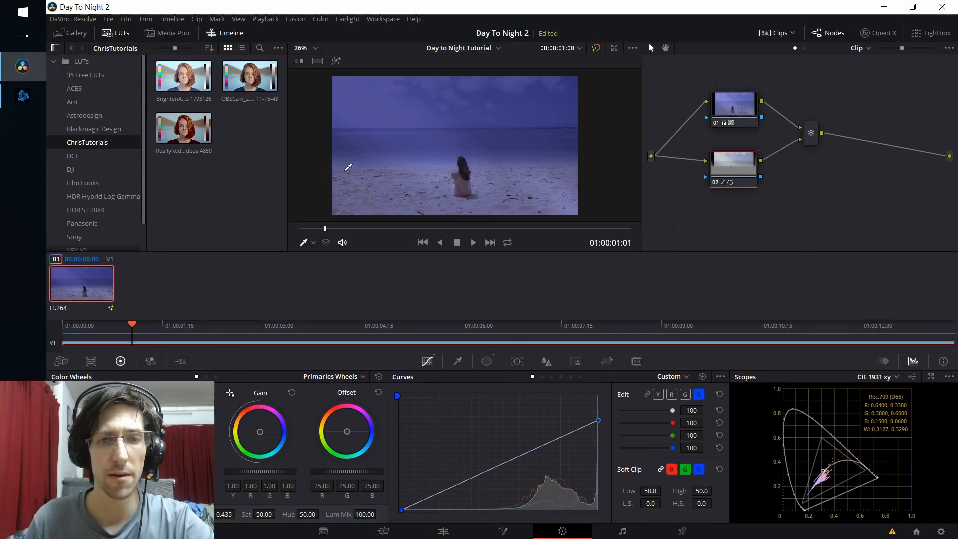
{"action": "mouse_move", "coordinate": [712, 155]}
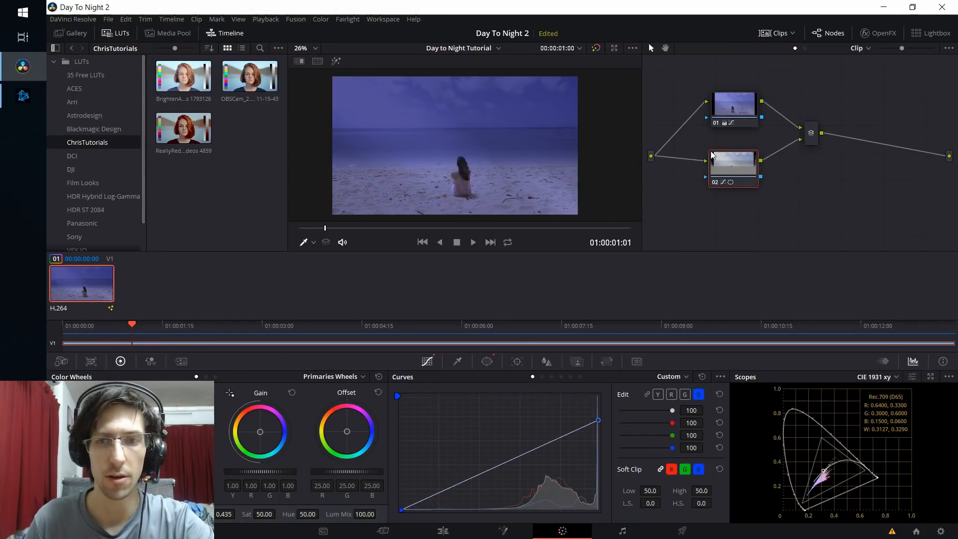
Show node 02's window controls and drag the sky window's edge onto the horizon in the viewer.
{"action": "left_click", "coordinate": [487, 361]}
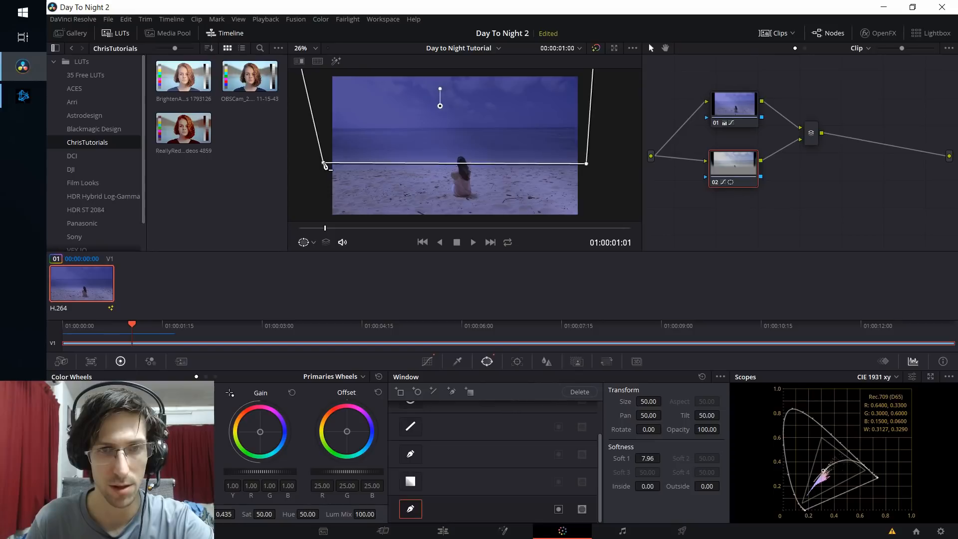
{"action": "left_click_drag", "start_coordinate": [328, 166], "coordinate": [331, 177]}
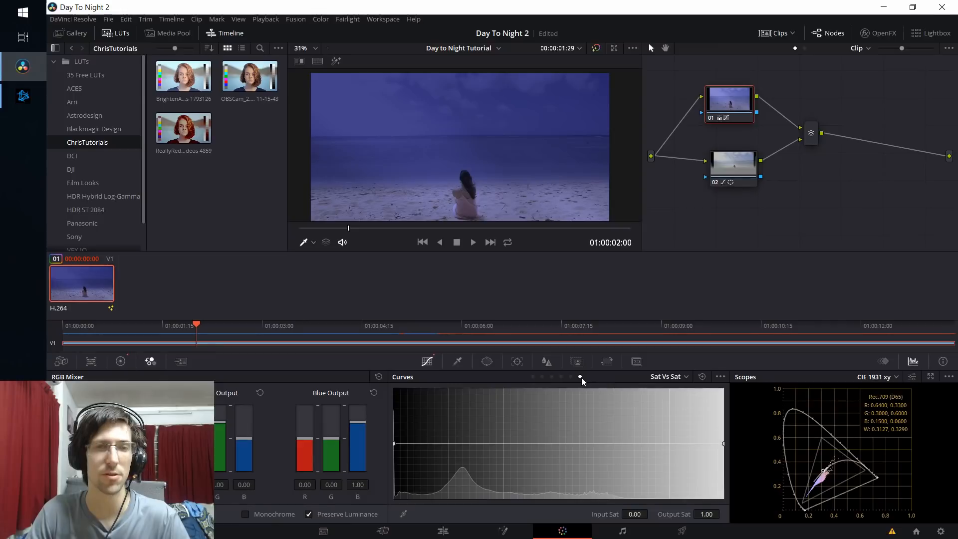
{"action": "mouse_move", "coordinate": [579, 378]}
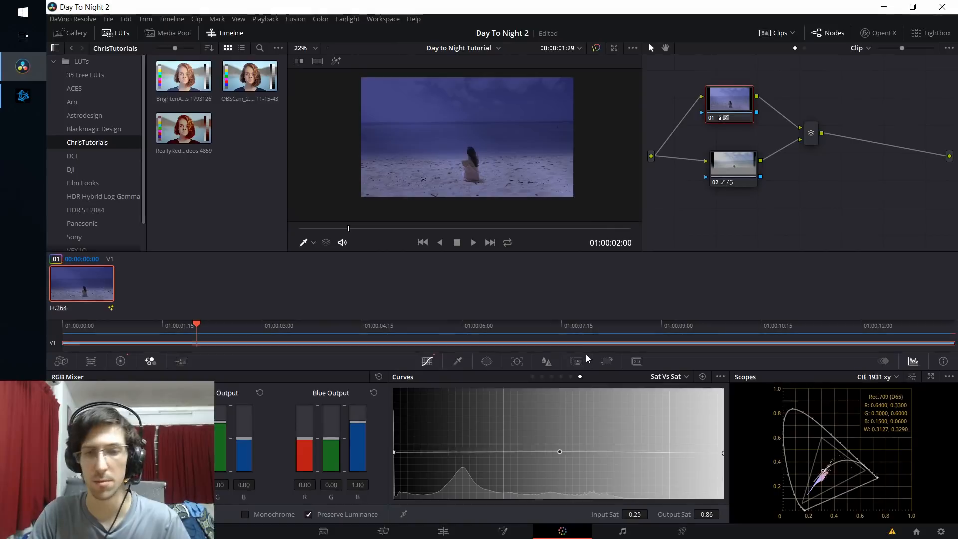
Switch back to the Edit page showing the darkened beach clip on the timeline.
{"action": "left_click", "coordinate": [442, 530]}
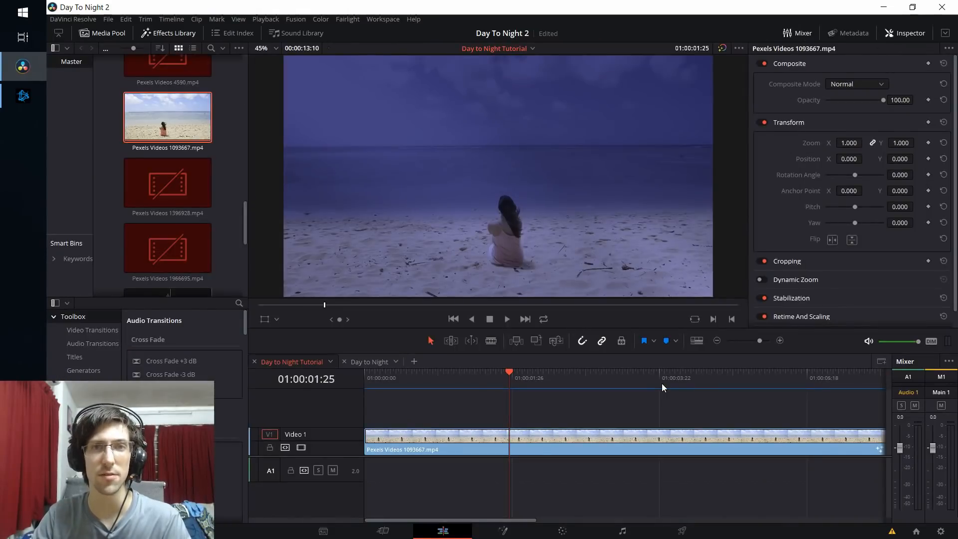